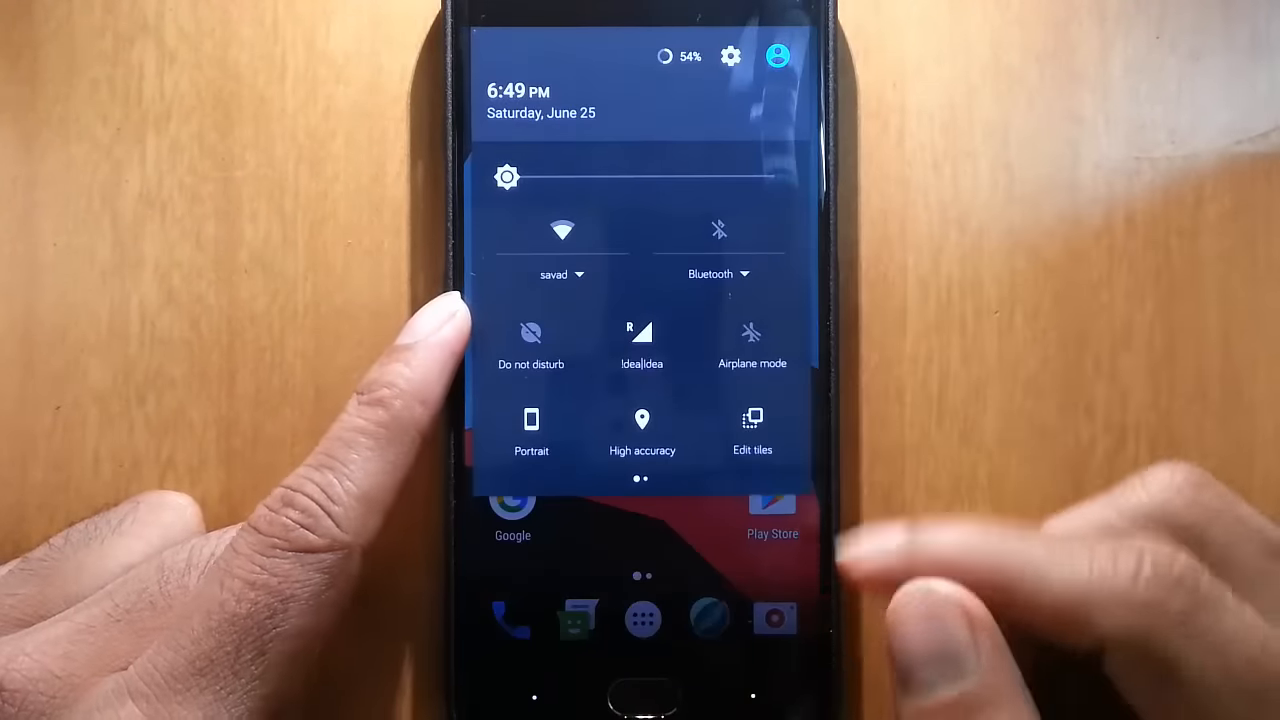
Expand Quick Settings and move to the second page with Flashlight, Invert colors and Themes tiles.
left_click(732, 56)
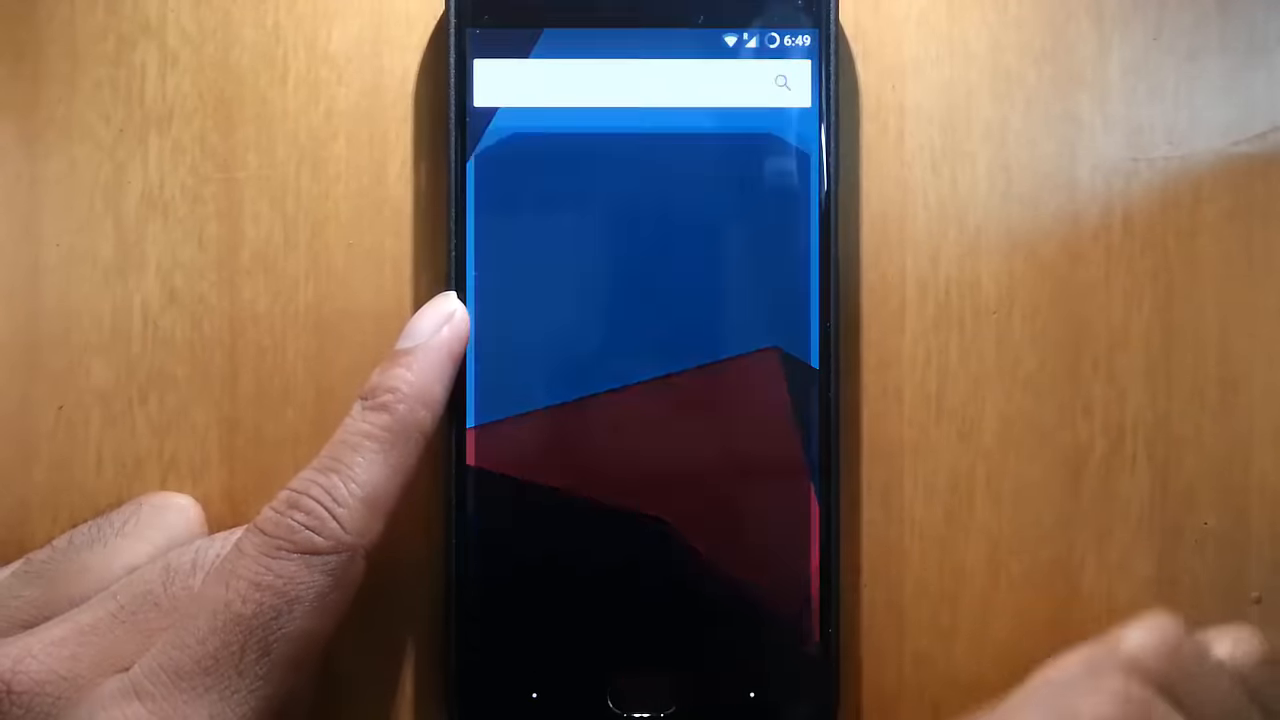
left_click(620, 84)
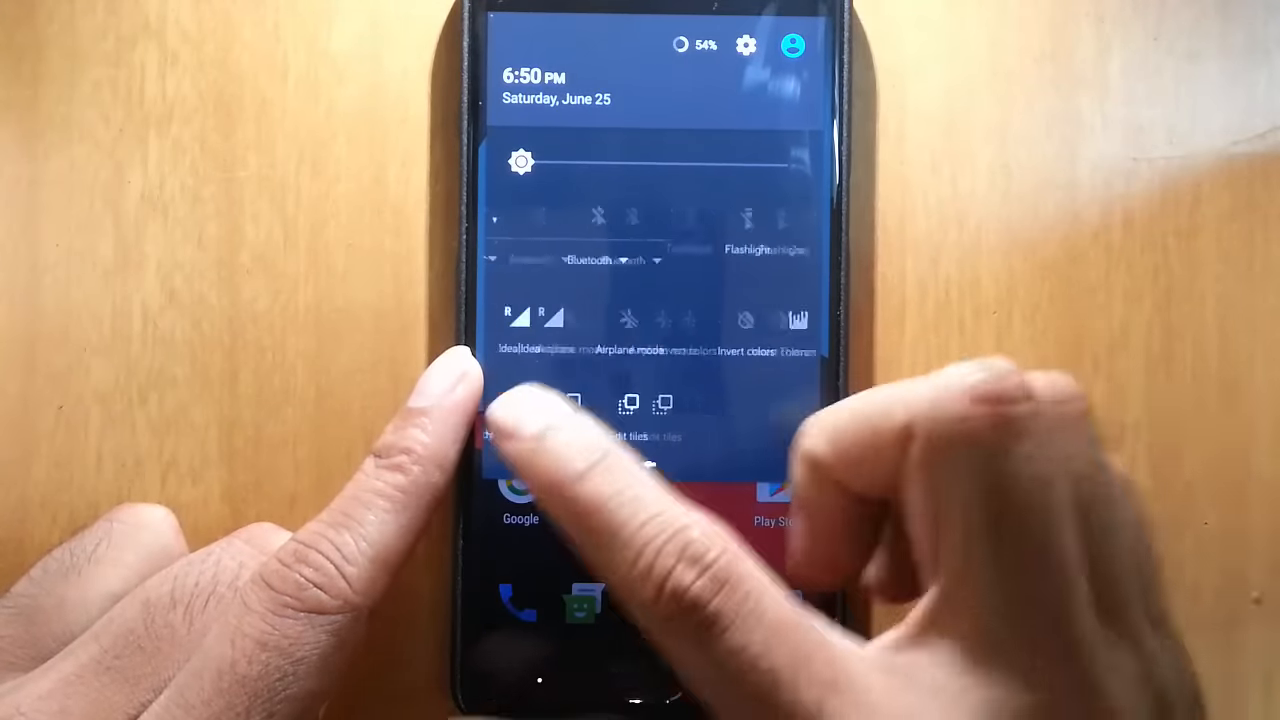
left_click(664, 404)
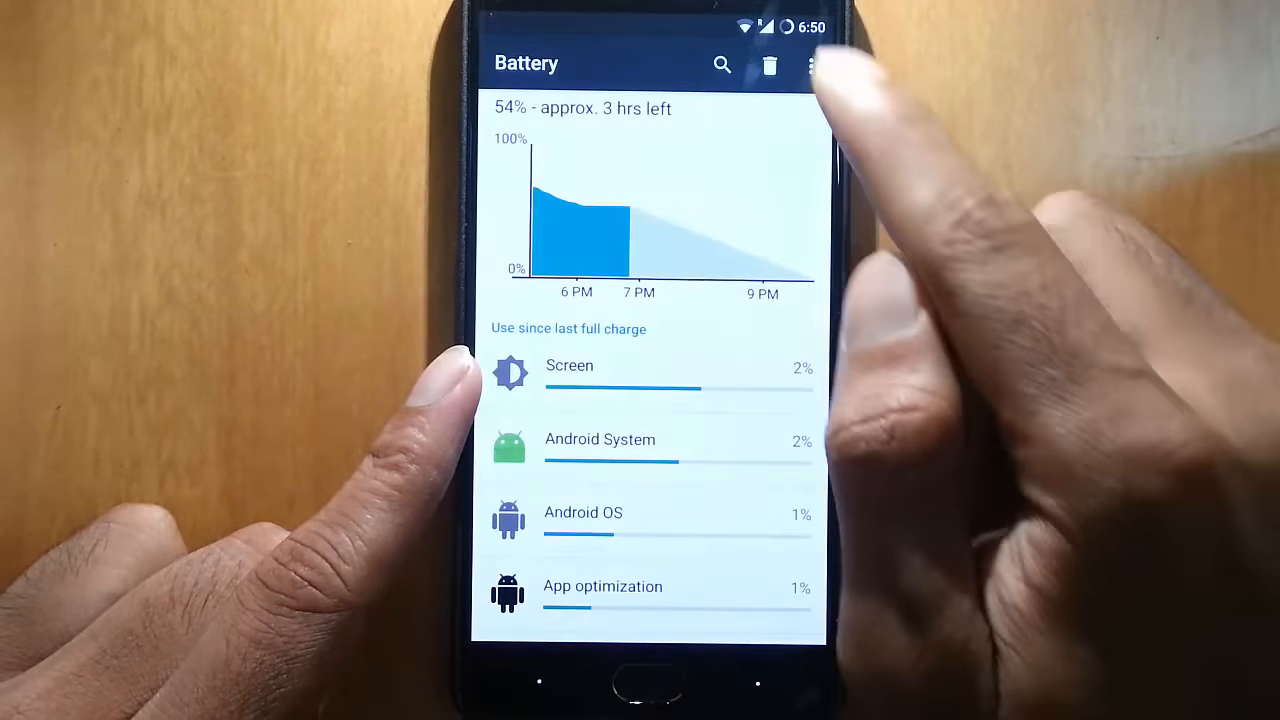
left_click(810, 64)
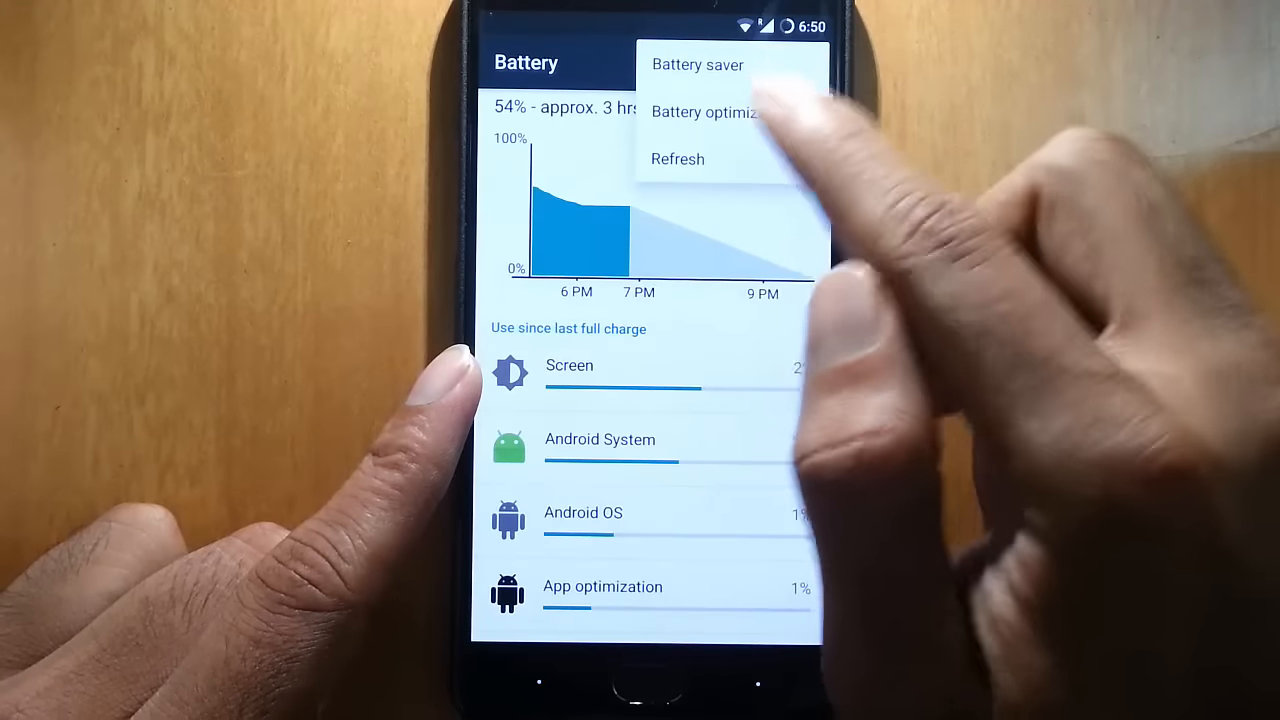
left_click(696, 64)
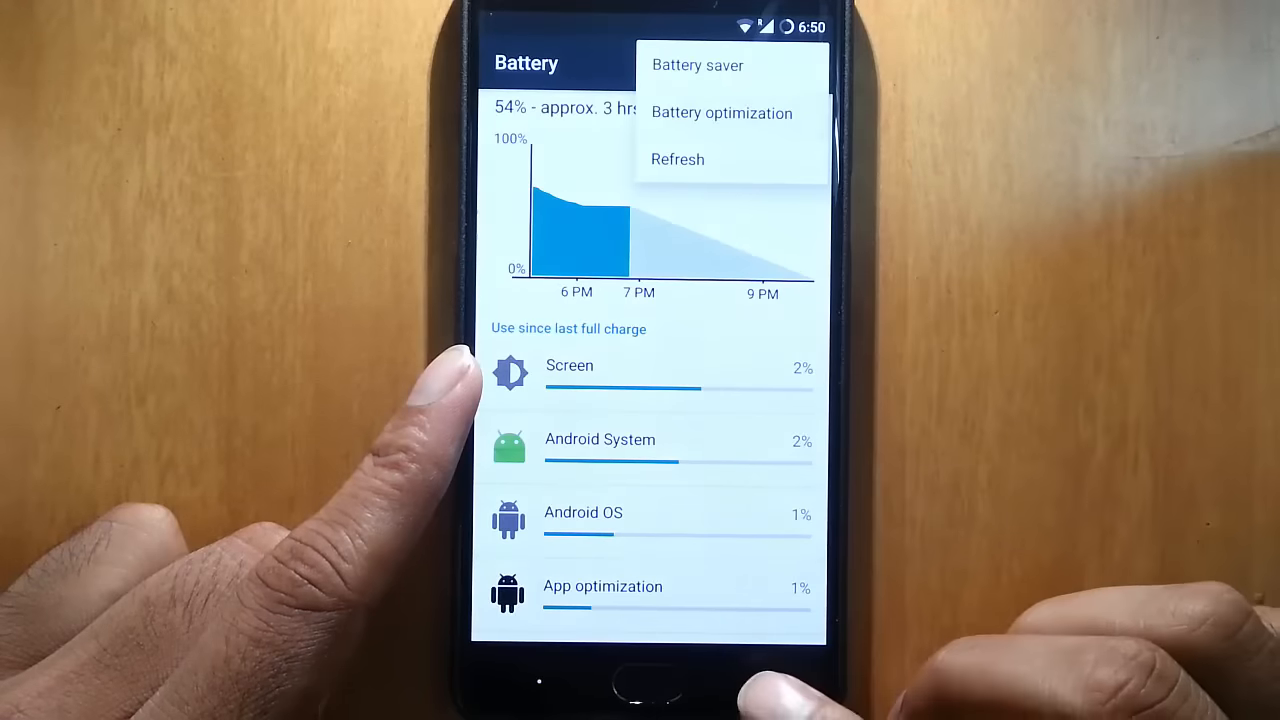
left_click(720, 112)
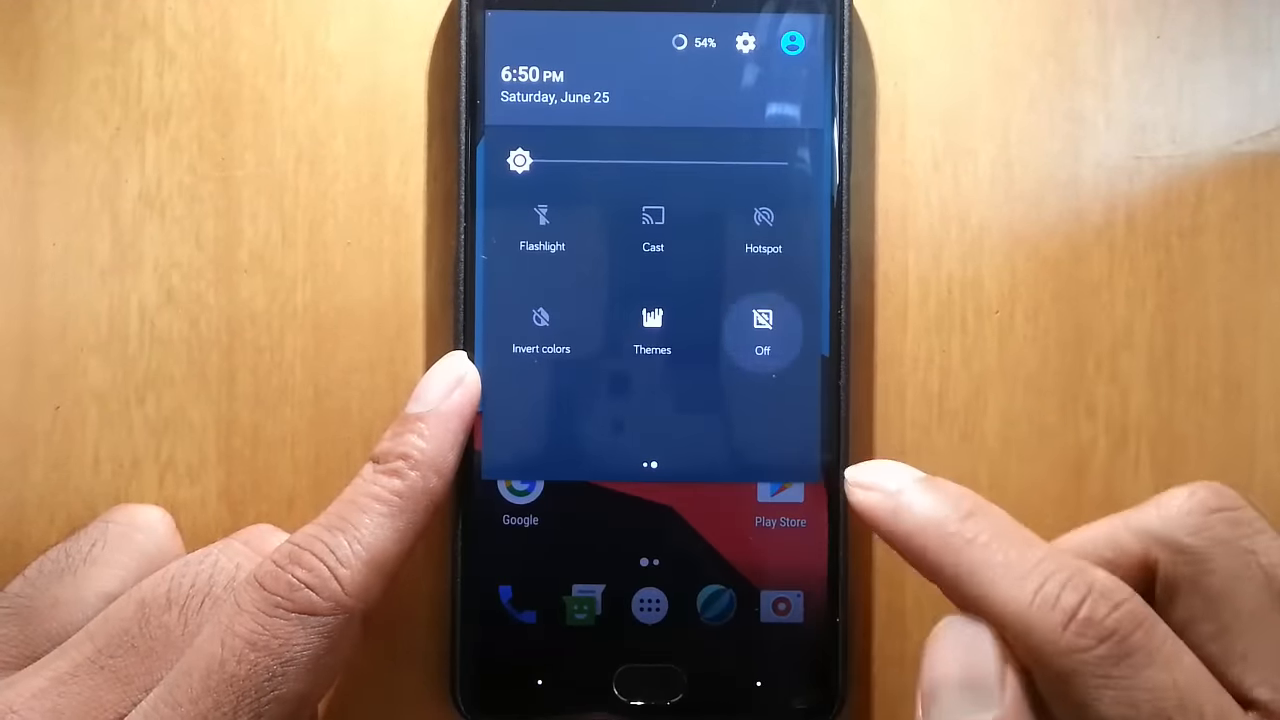
Cycle the LiveDisplay tile from Off to outdoor mode and bring up the main Settings screen.
left_click(762, 330)
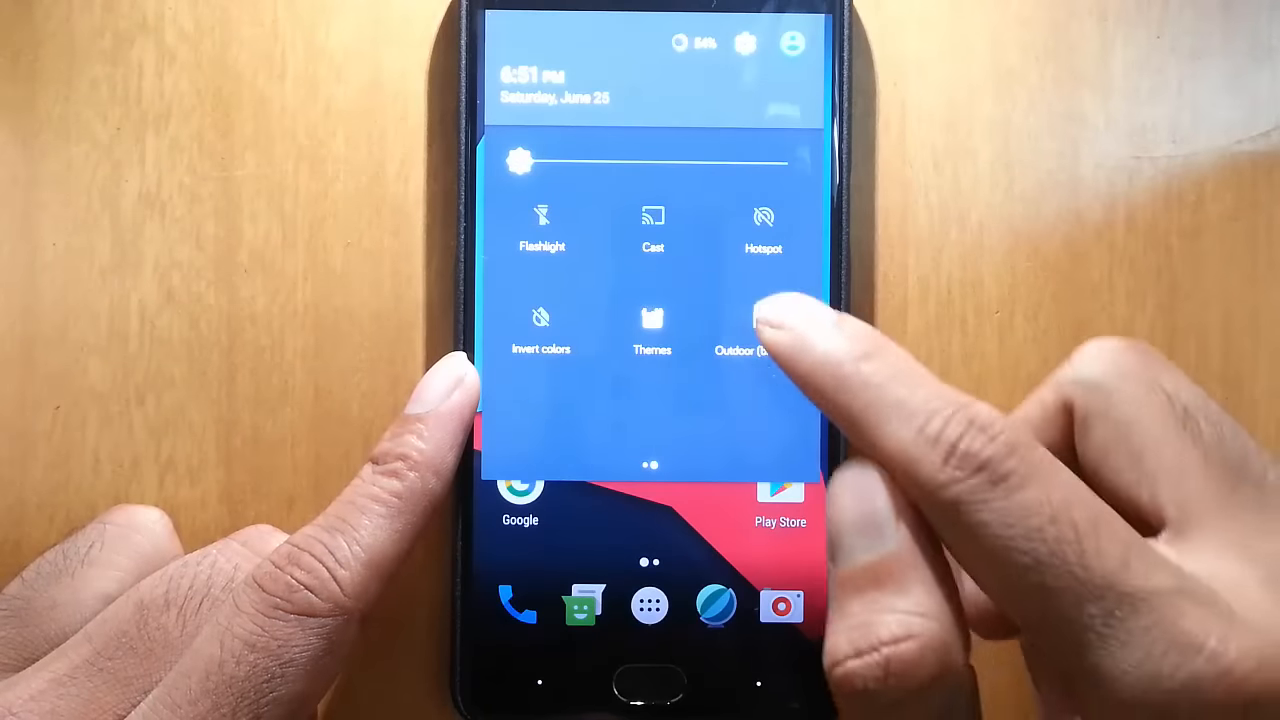
left_click(764, 320)
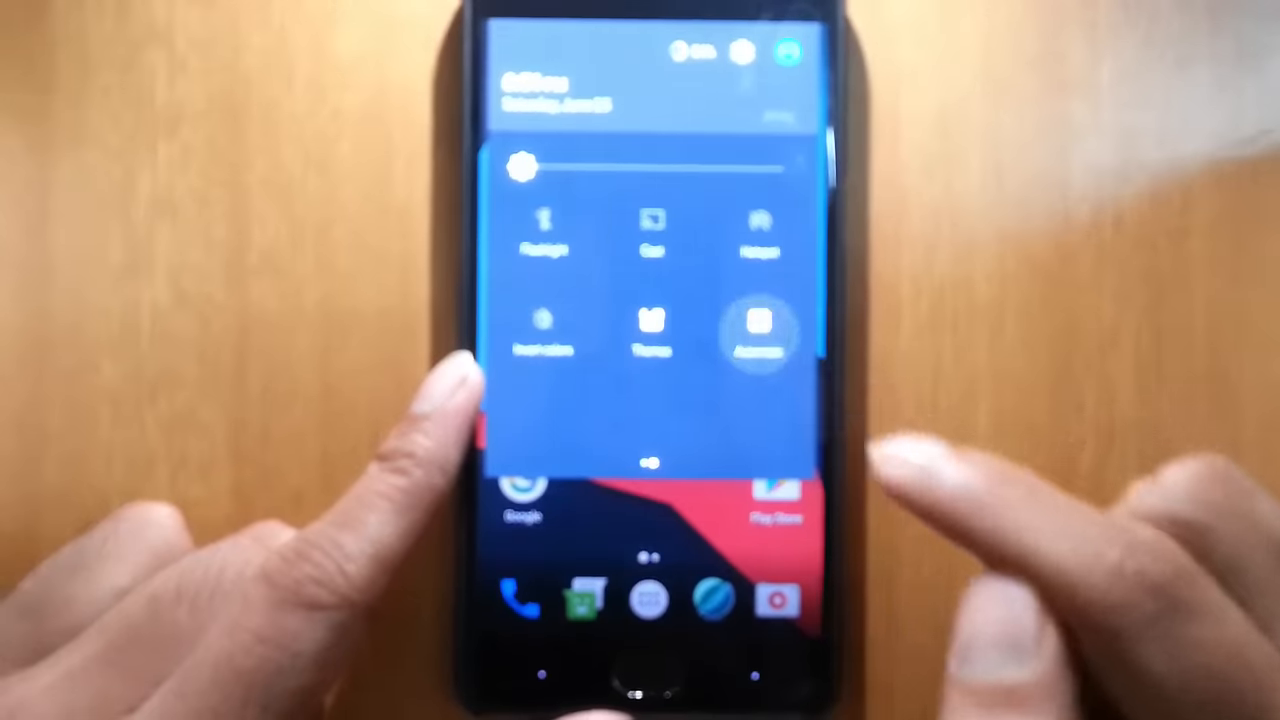
left_click(760, 330)
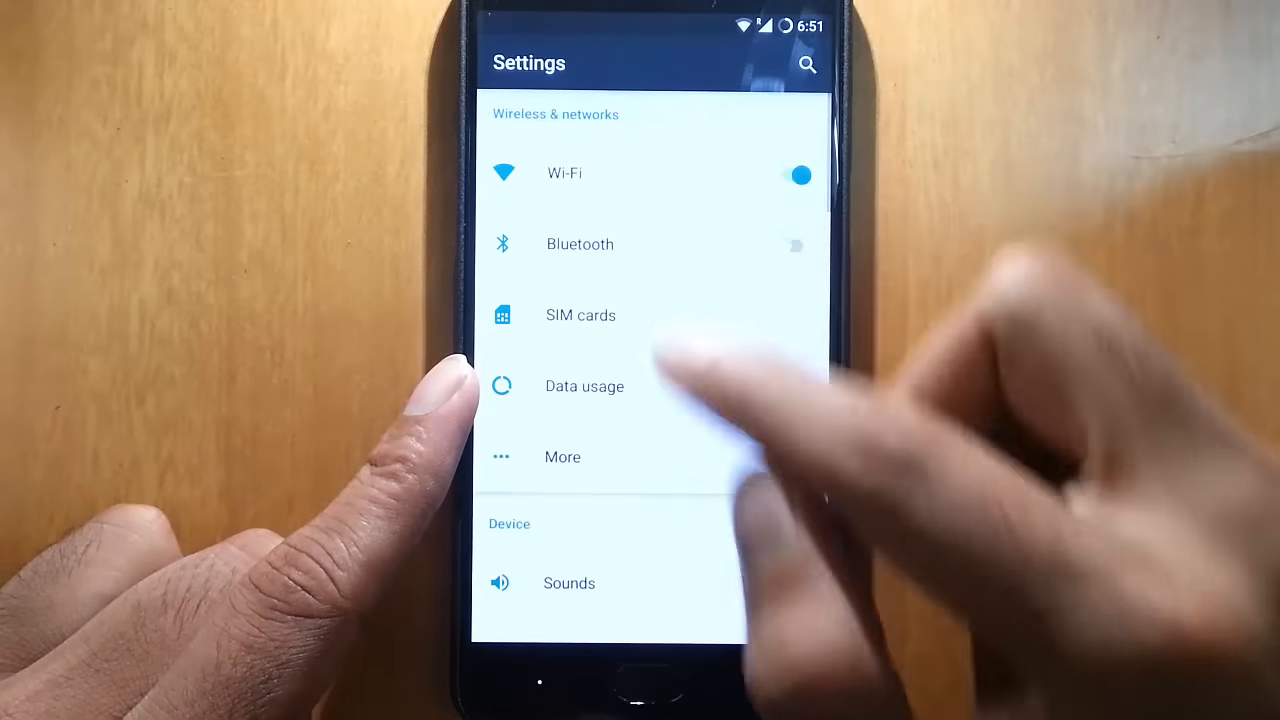
left_click(580, 316)
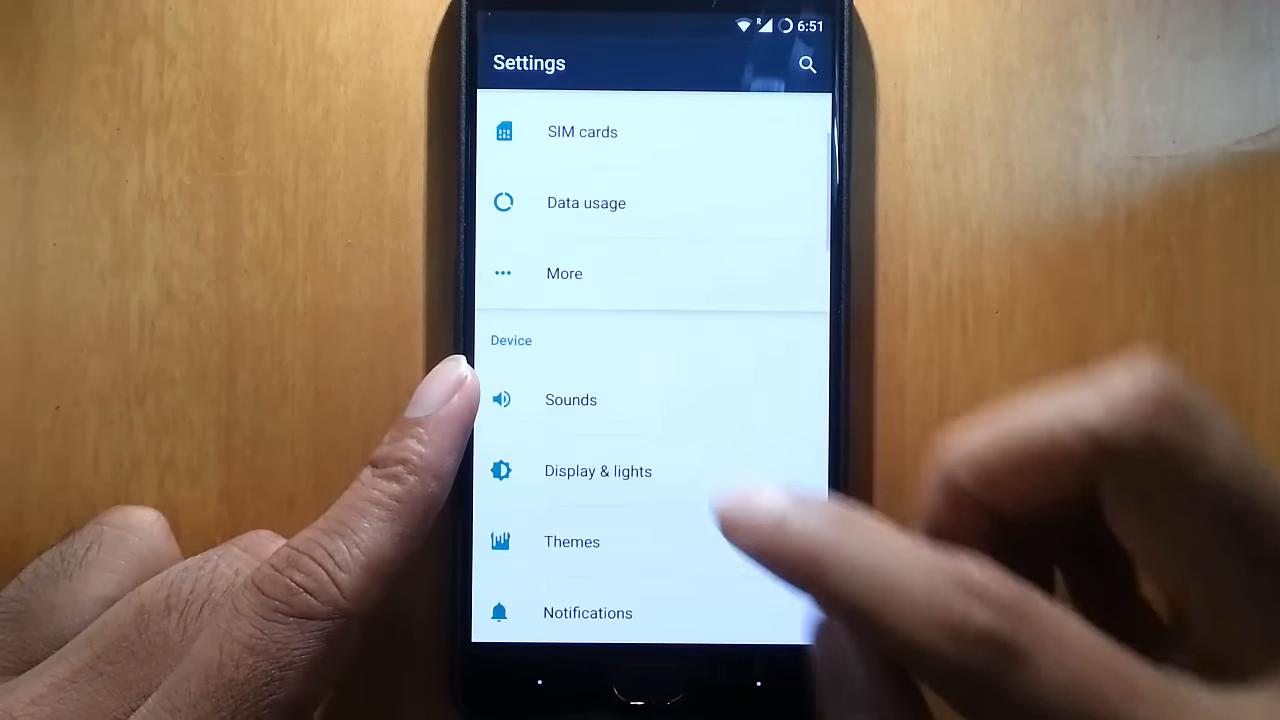
Browse the Sounds settings page twice, returning to the main Settings list each time.
left_click(570, 400)
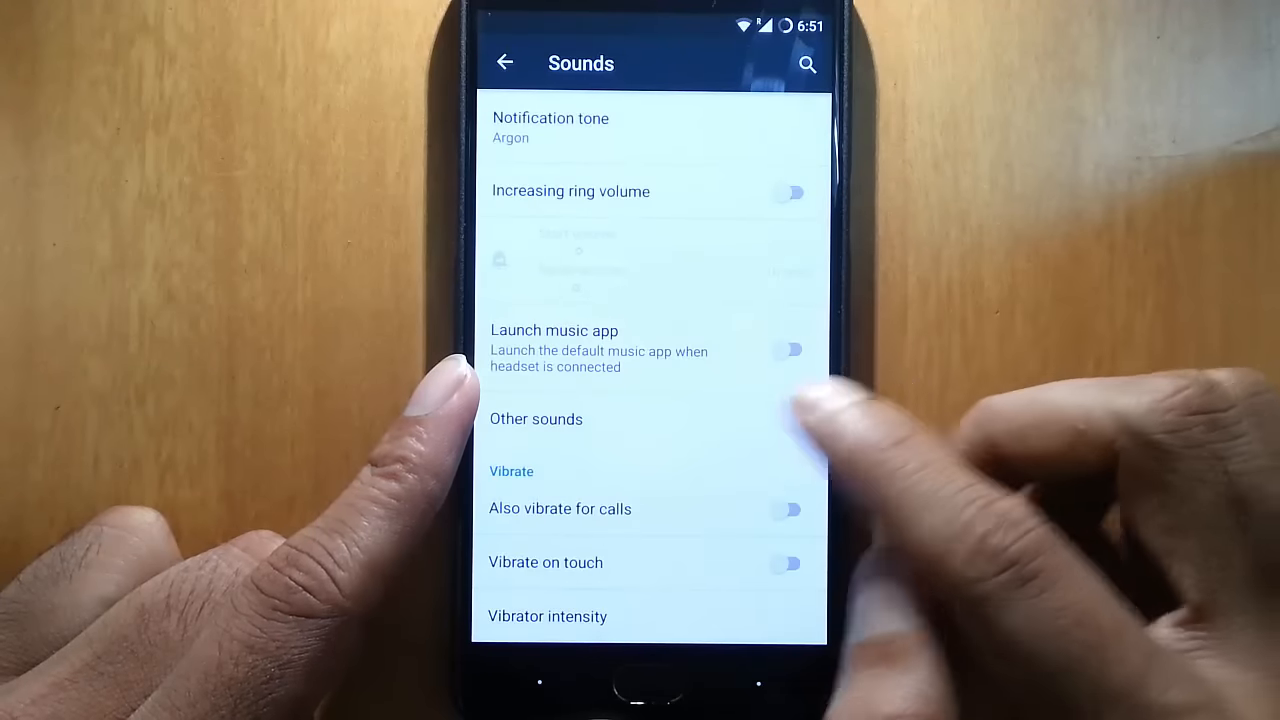
mouse_move(760, 400)
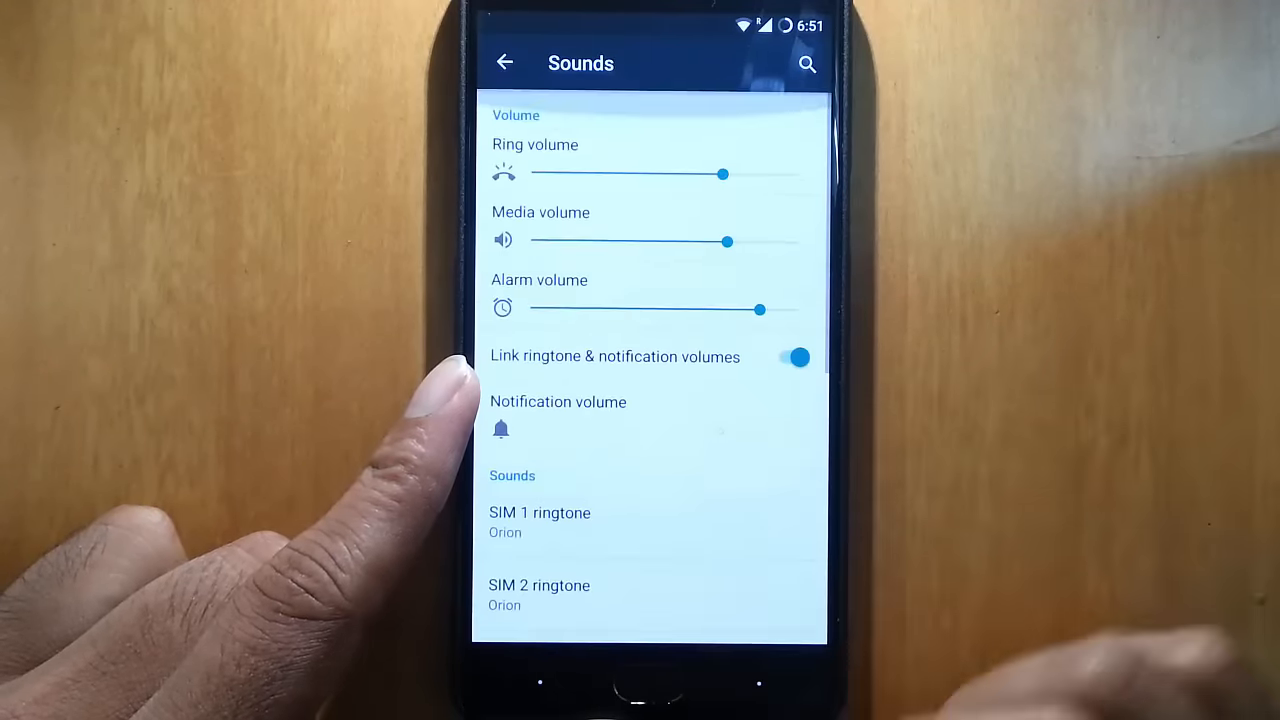
left_click(504, 62)
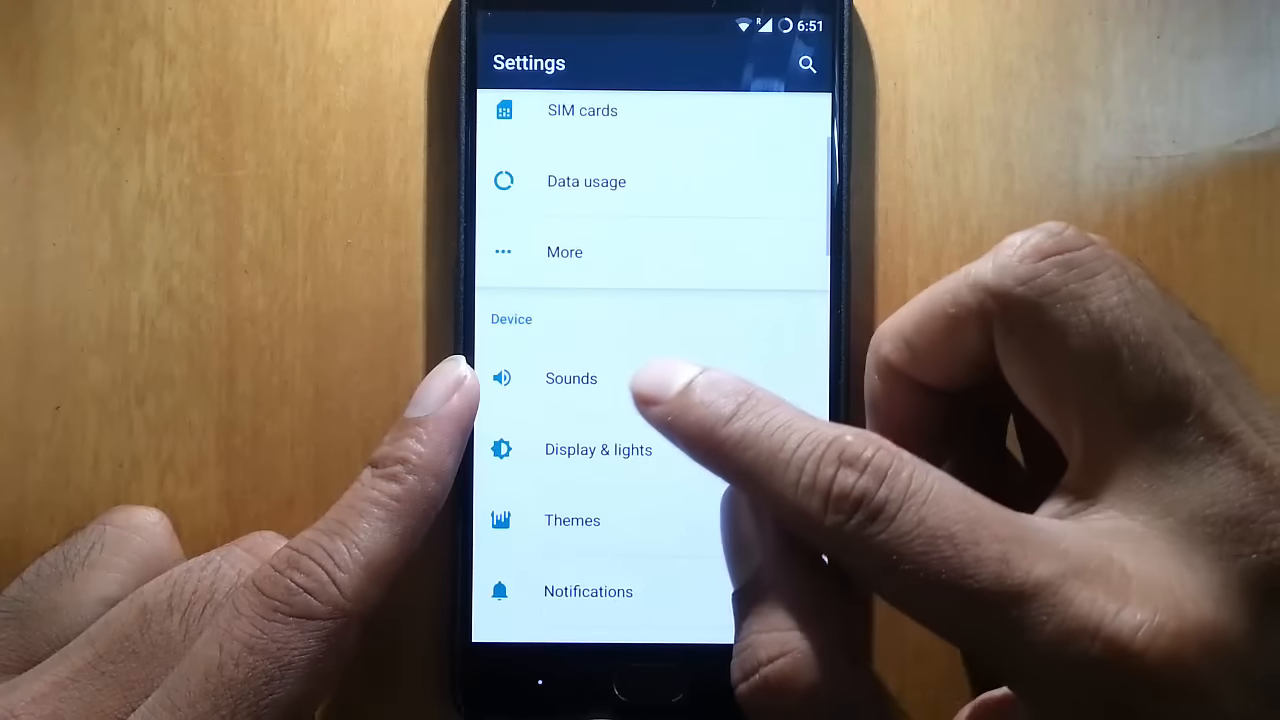
left_click(572, 378)
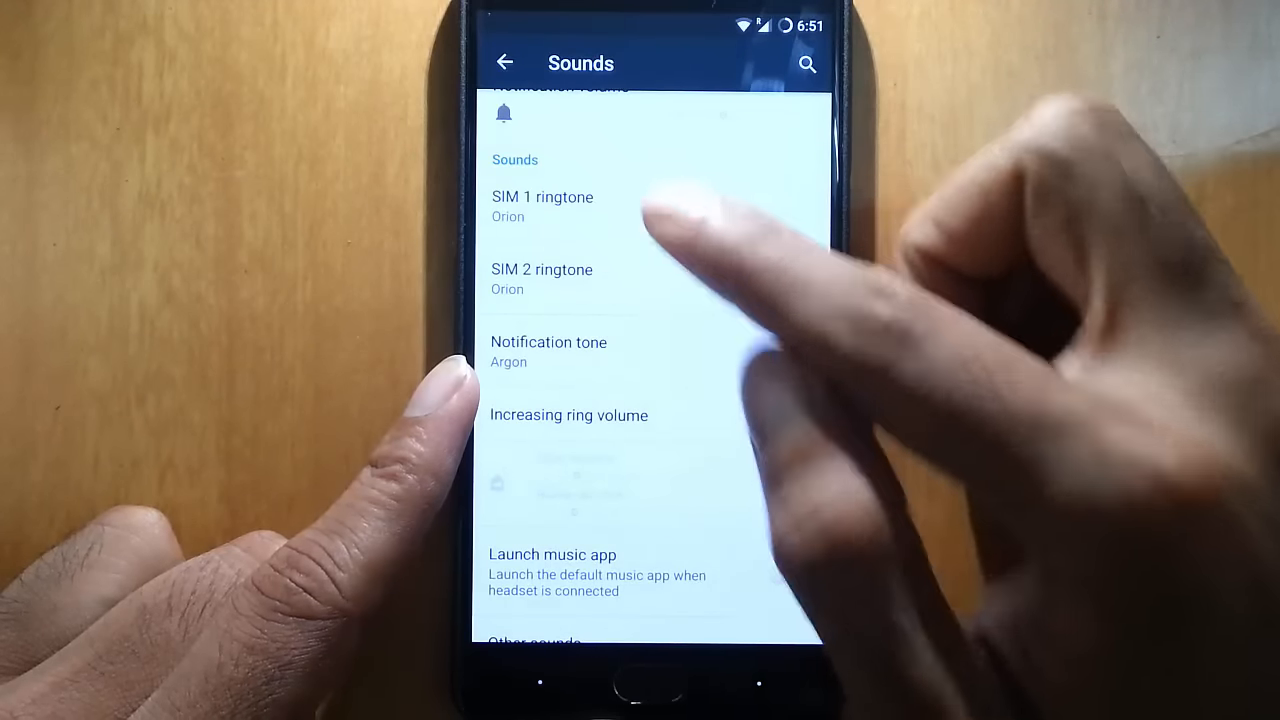
left_click(504, 62)
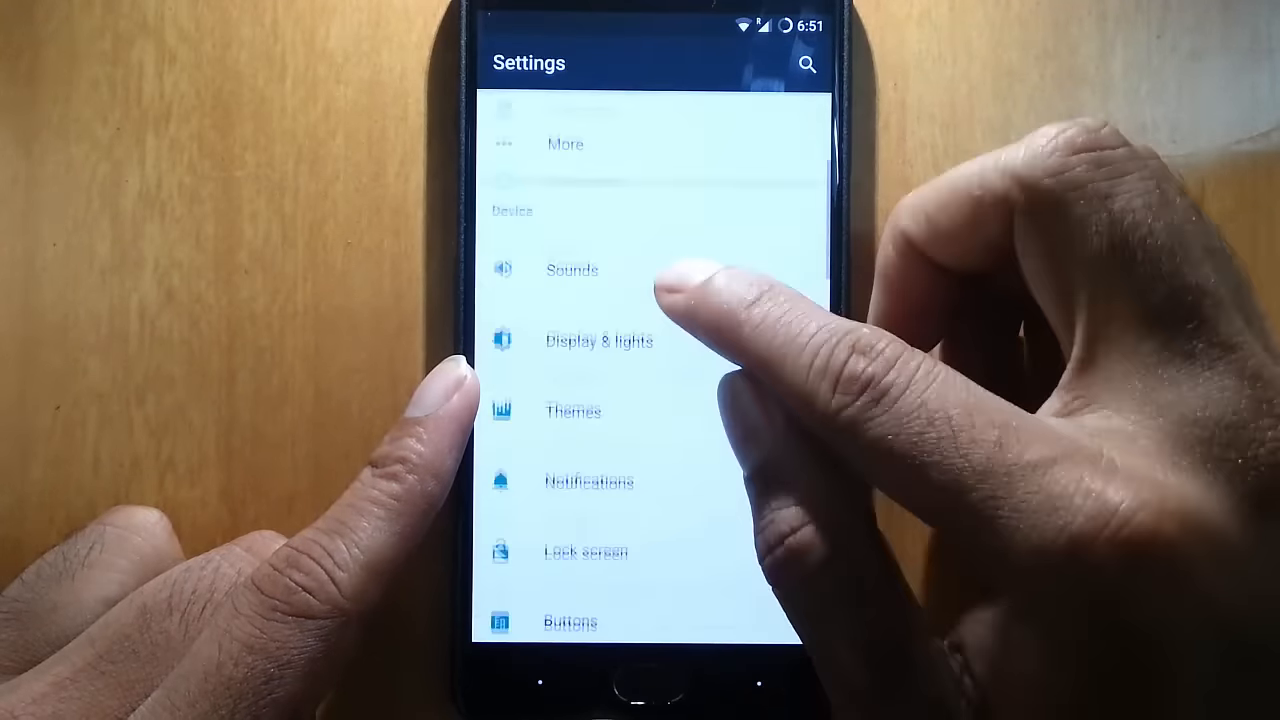
left_click(598, 340)
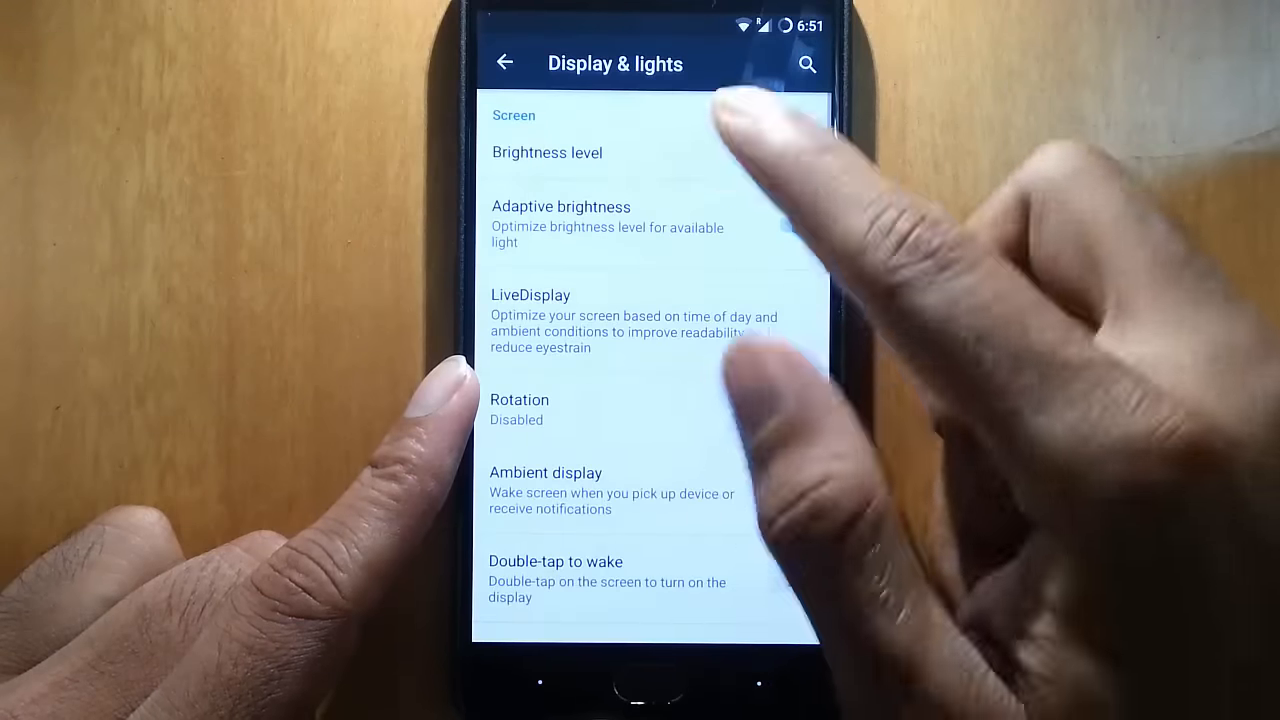
left_click(796, 224)
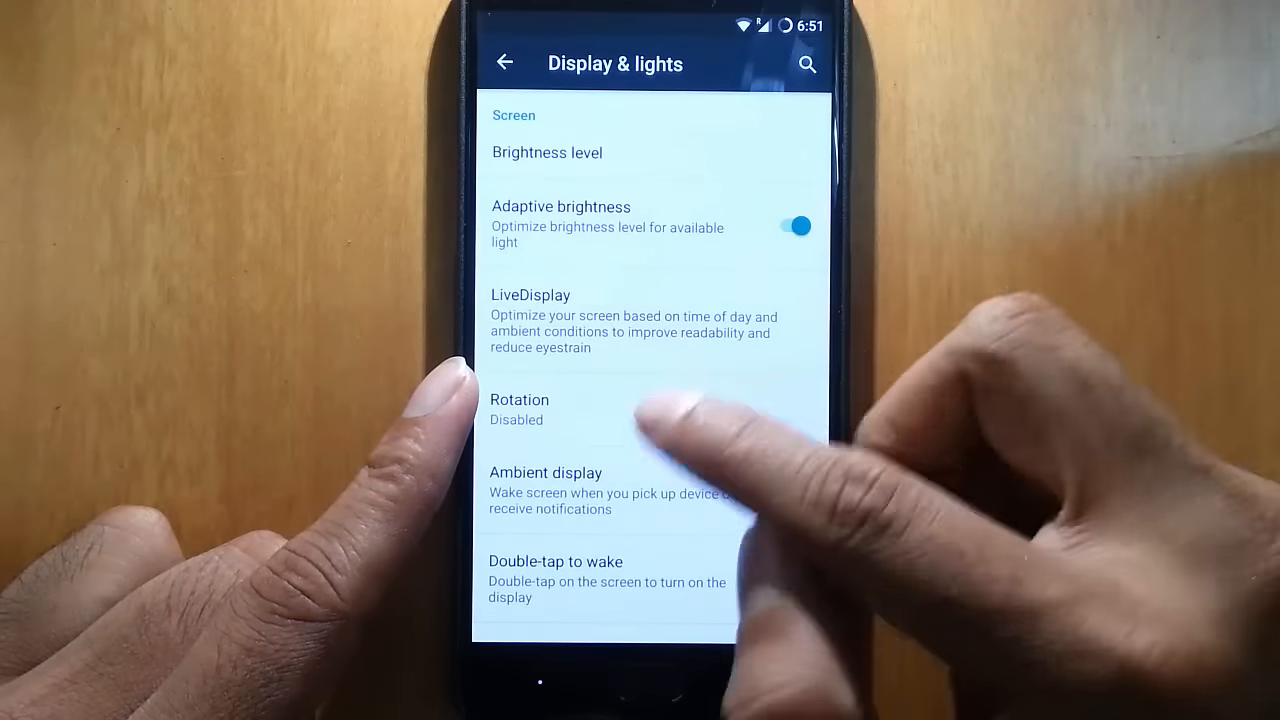
left_click(788, 492)
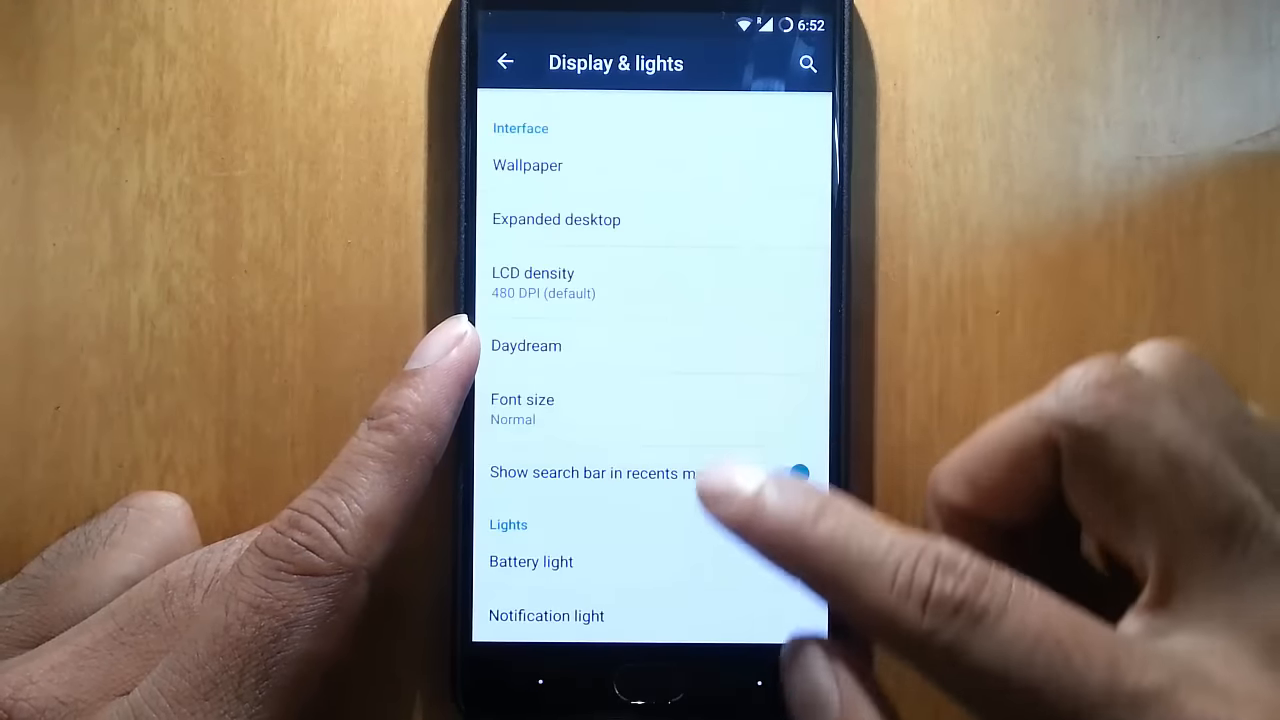
left_click(796, 472)
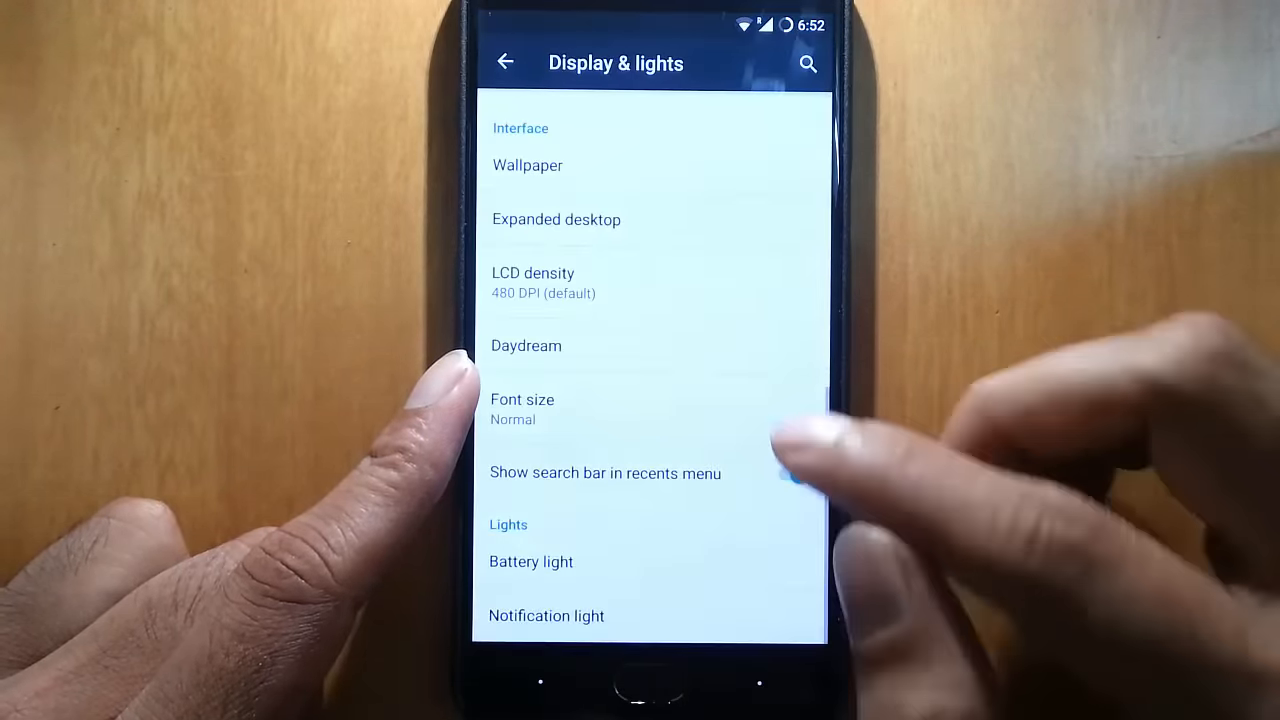
left_click(504, 62)
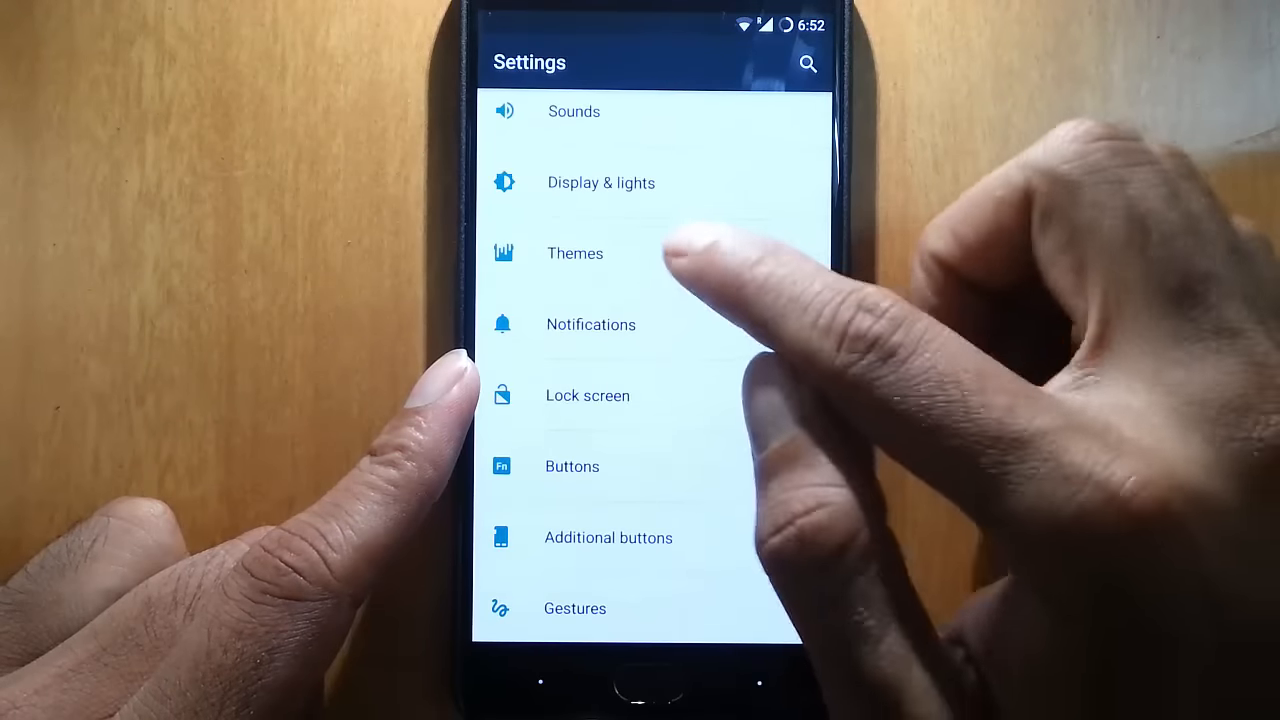
View the applied Blue Material Faded theme in the Themes app, then return to the home screen.
left_click(576, 252)
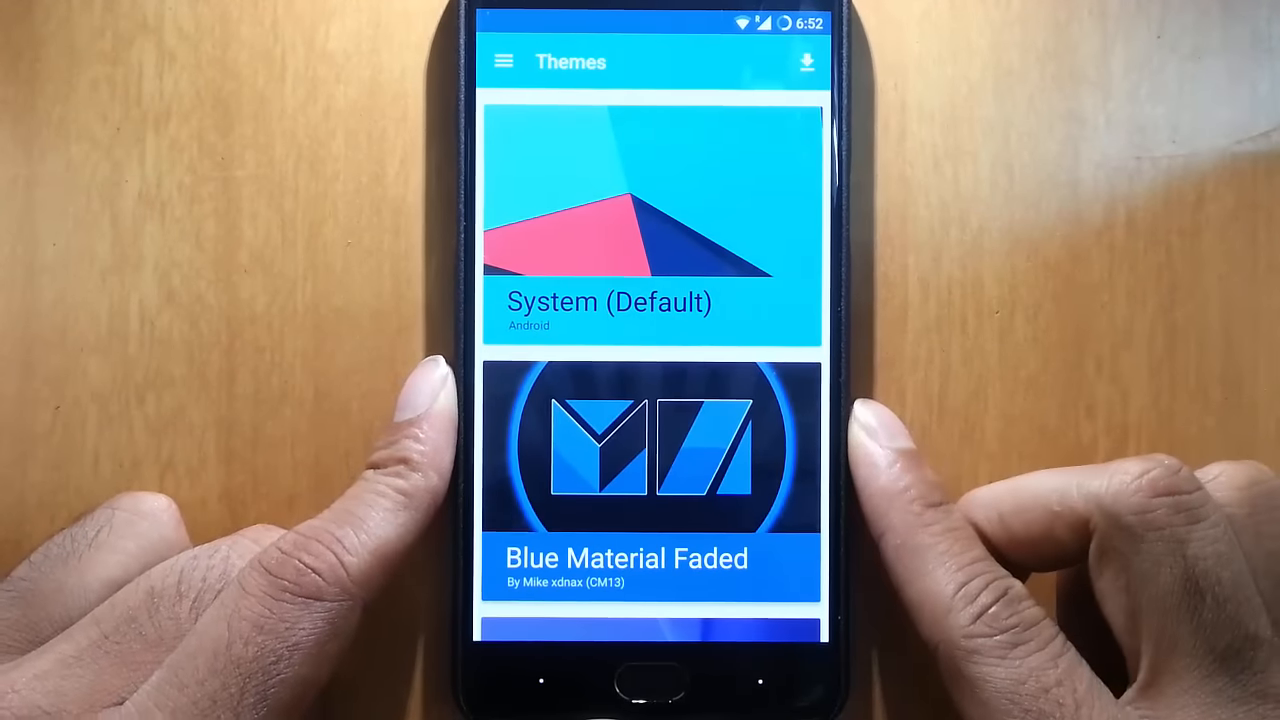
left_click(650, 450)
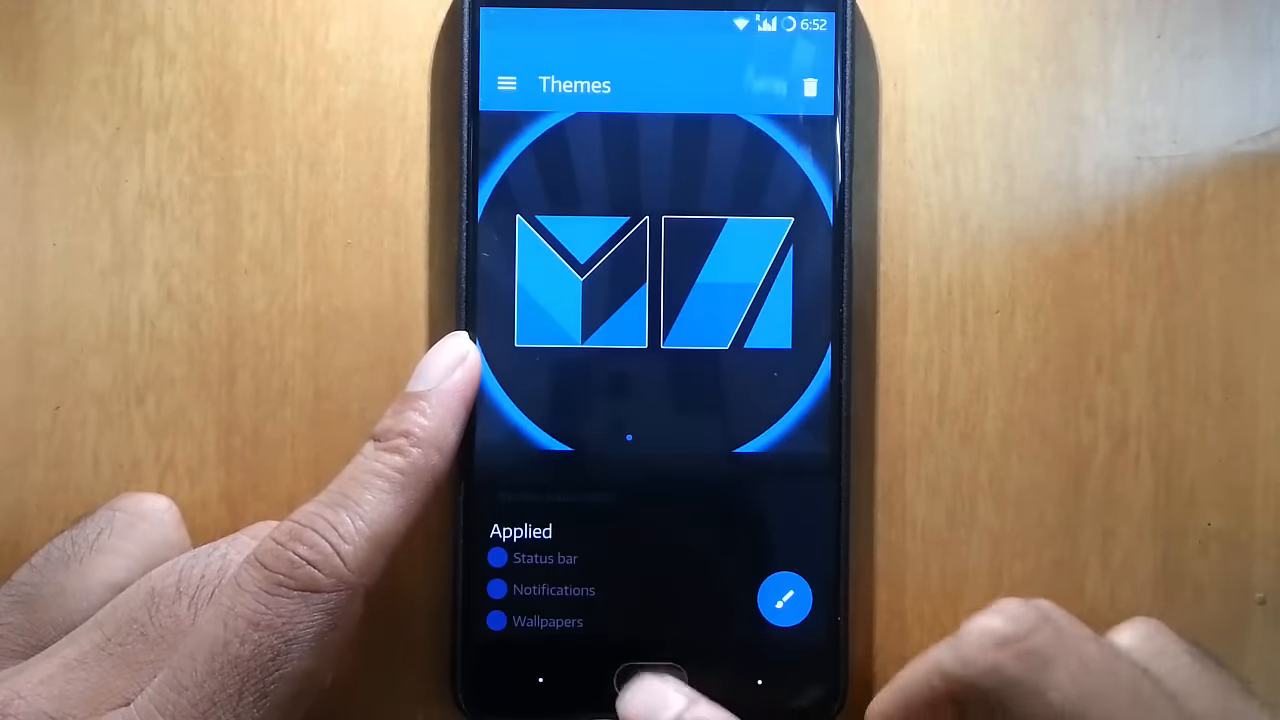
left_click(650, 684)
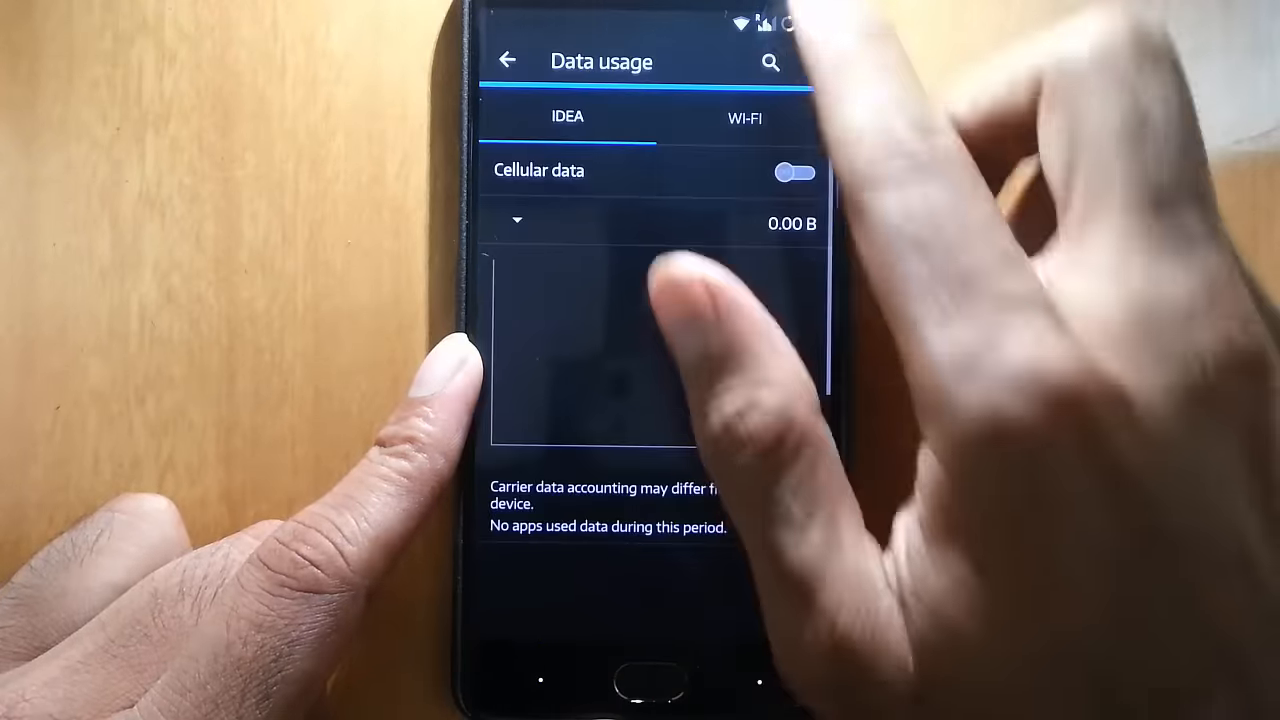
left_click(508, 60)
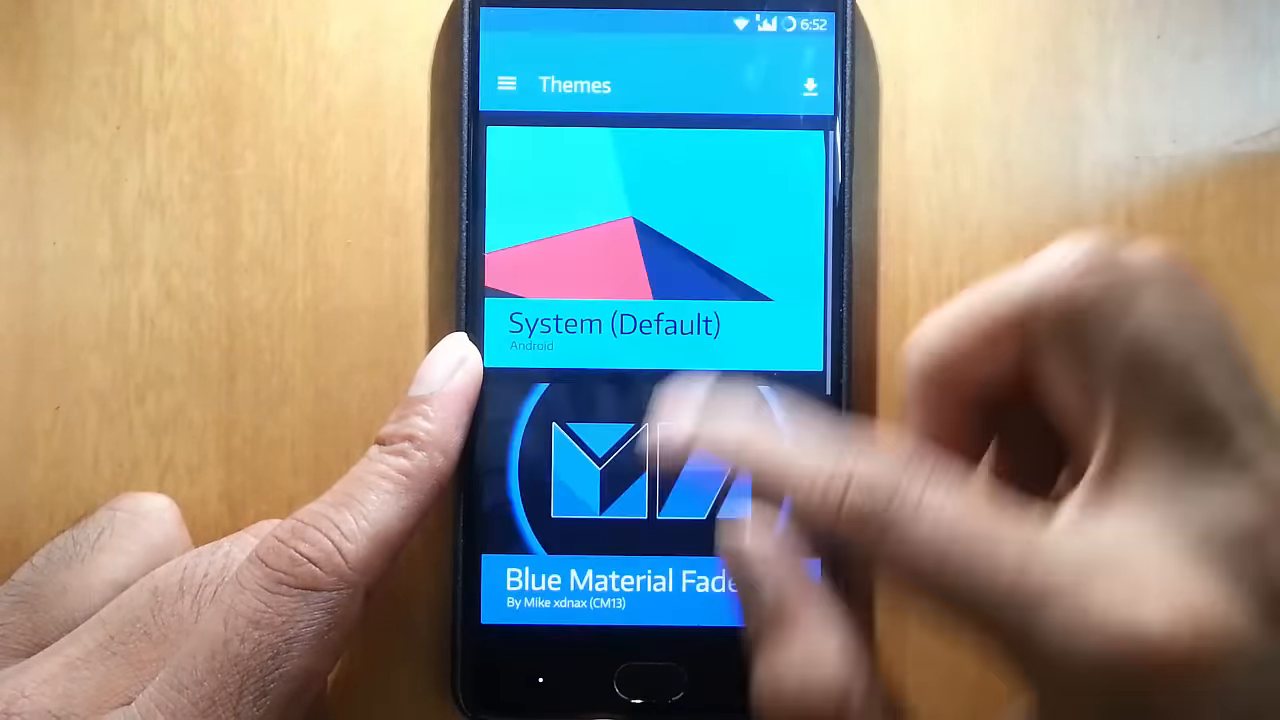
left_click(650, 490)
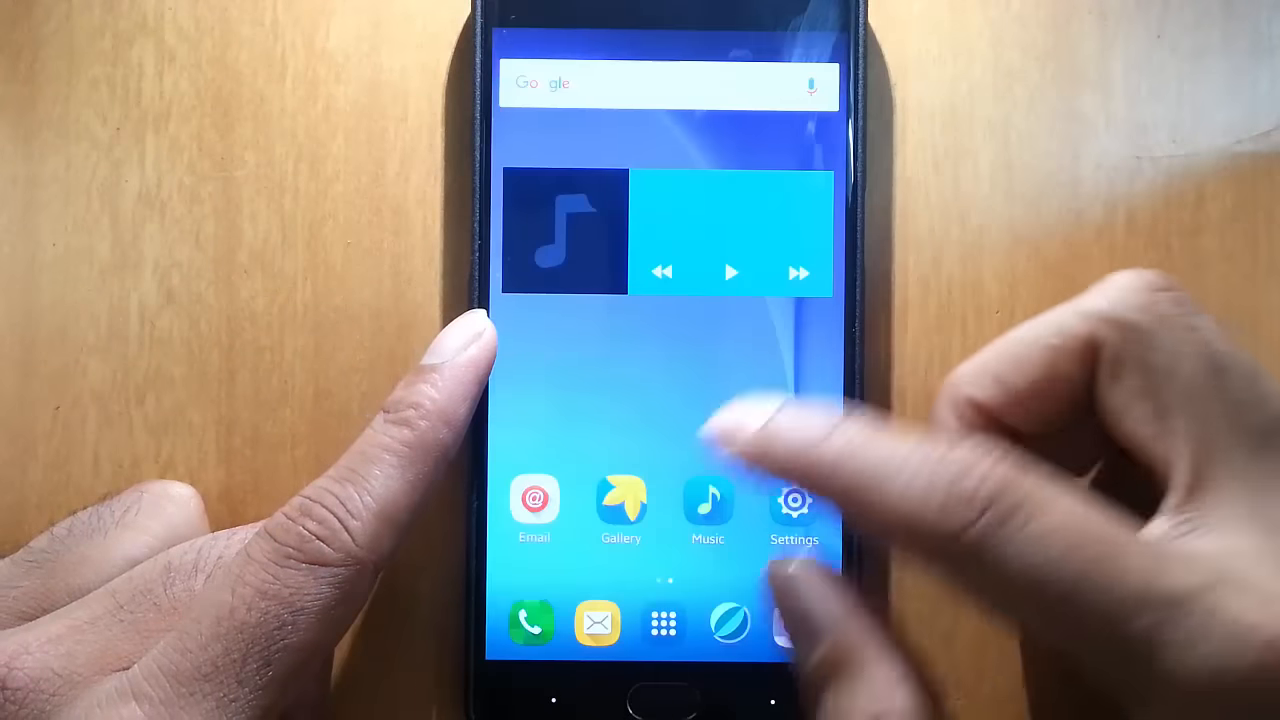
Browse 'theme engine' store results, then show the installed themes list with Galaxy S6 and Deep Darkness.
left_click(794, 500)
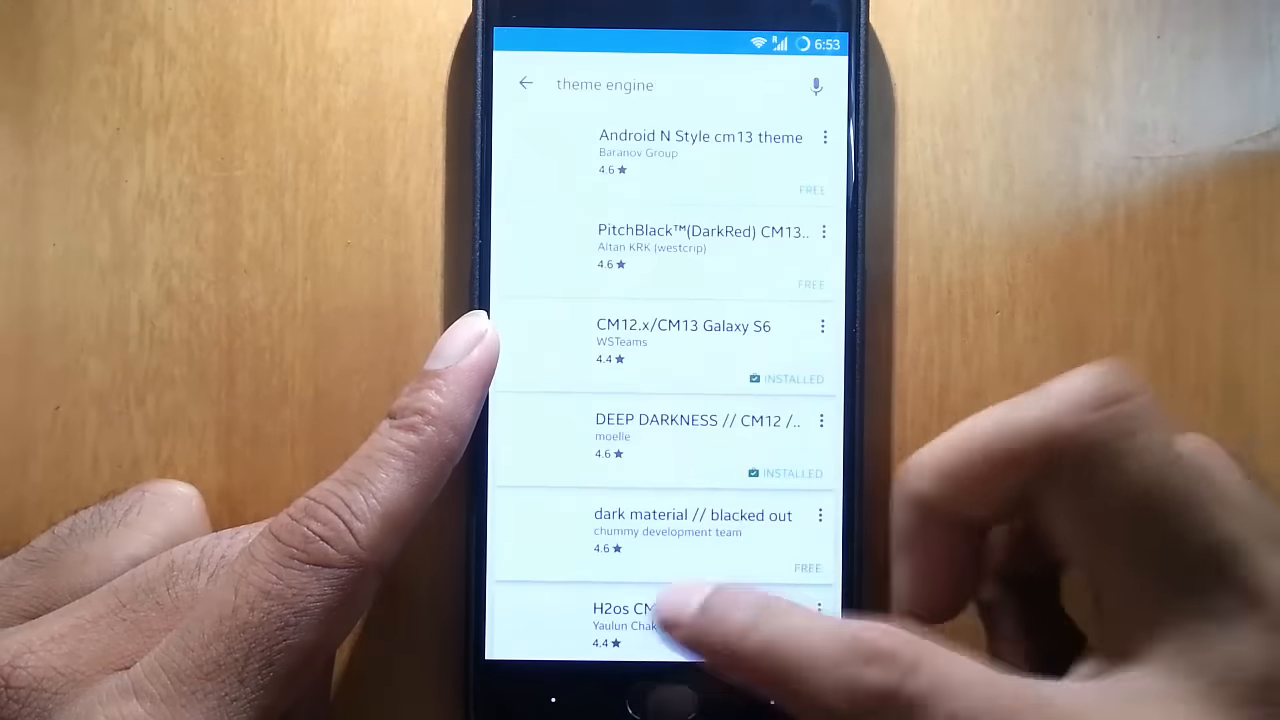
left_click(680, 340)
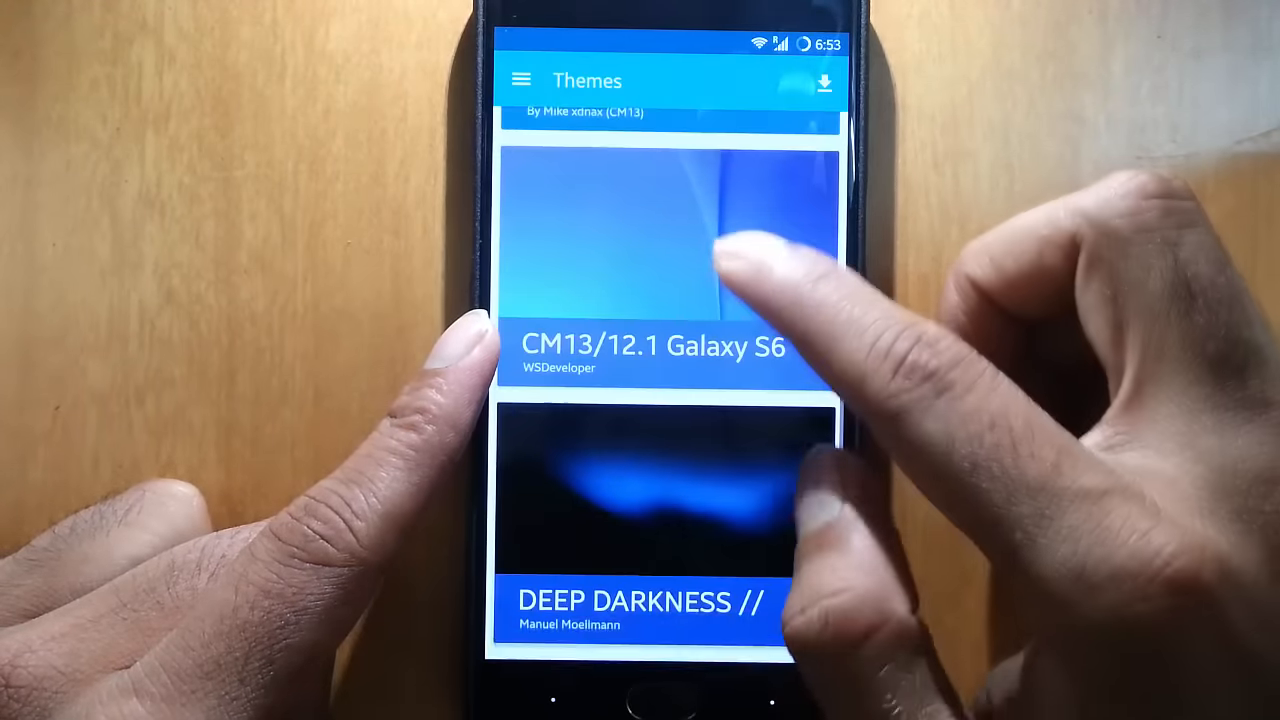
Review the Notifications settings with heads-up enabled, then return to the main Settings list.
left_click(660, 240)
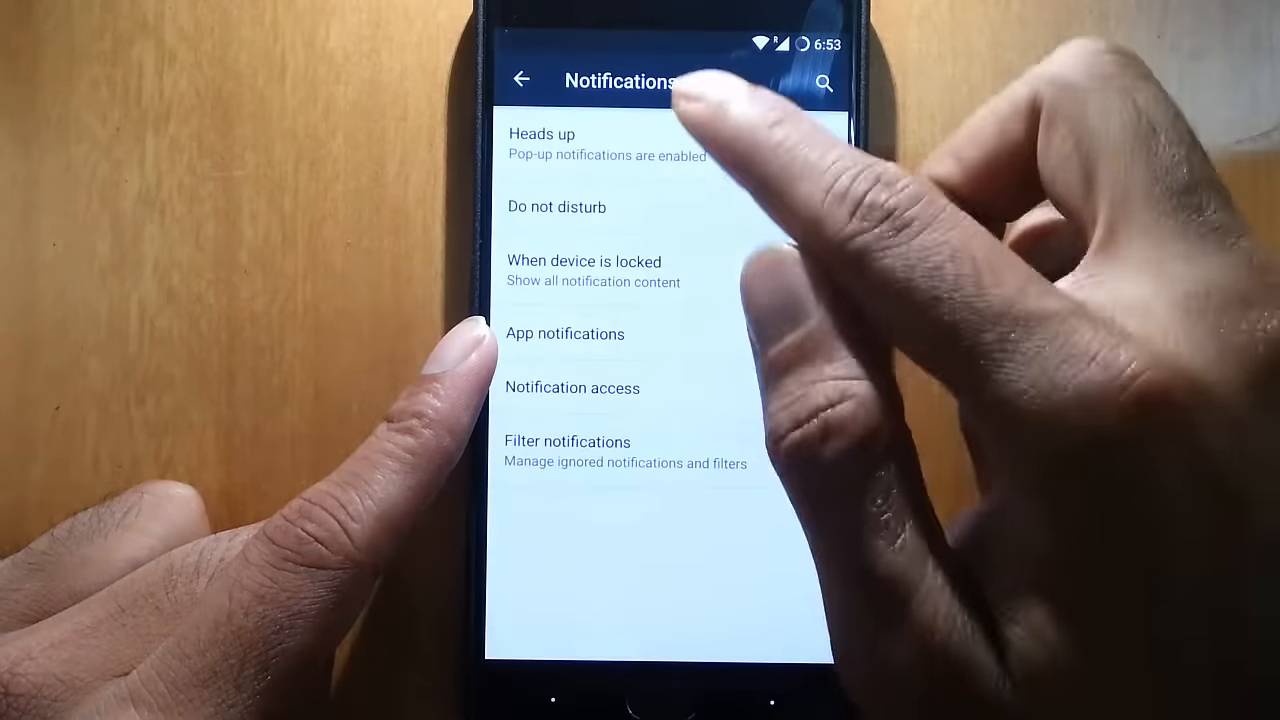
left_click(814, 148)
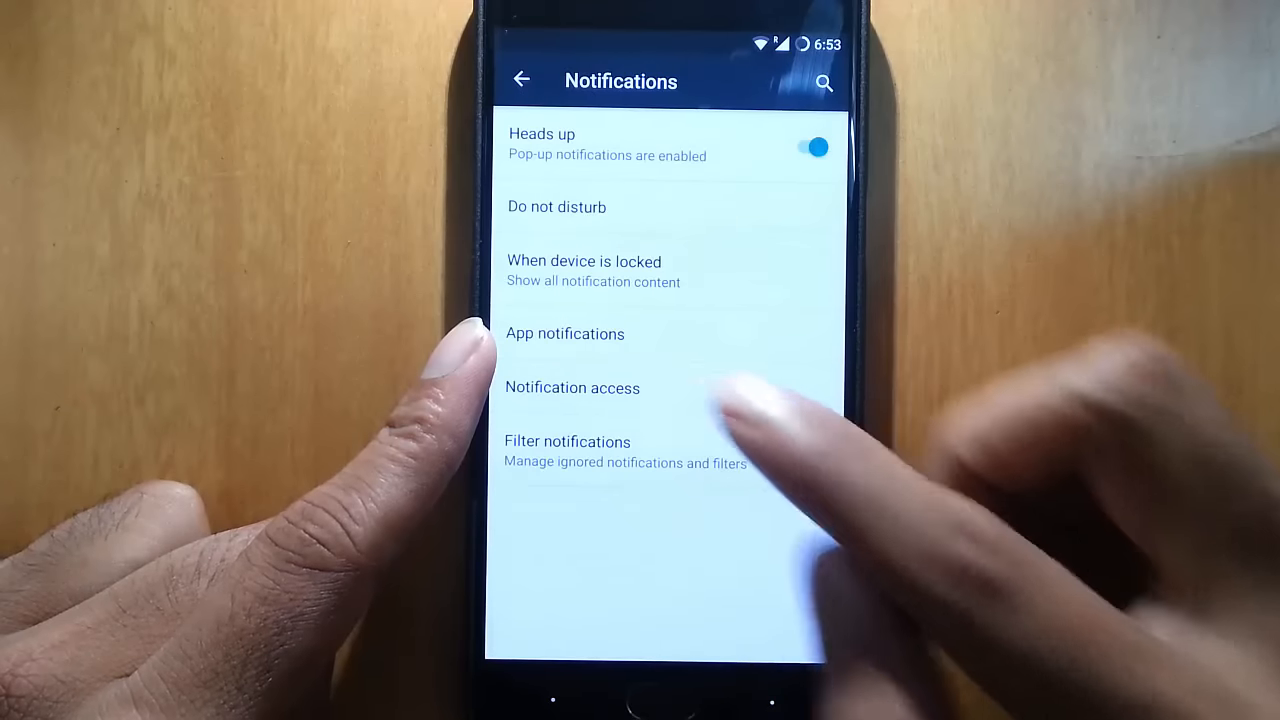
left_click(520, 80)
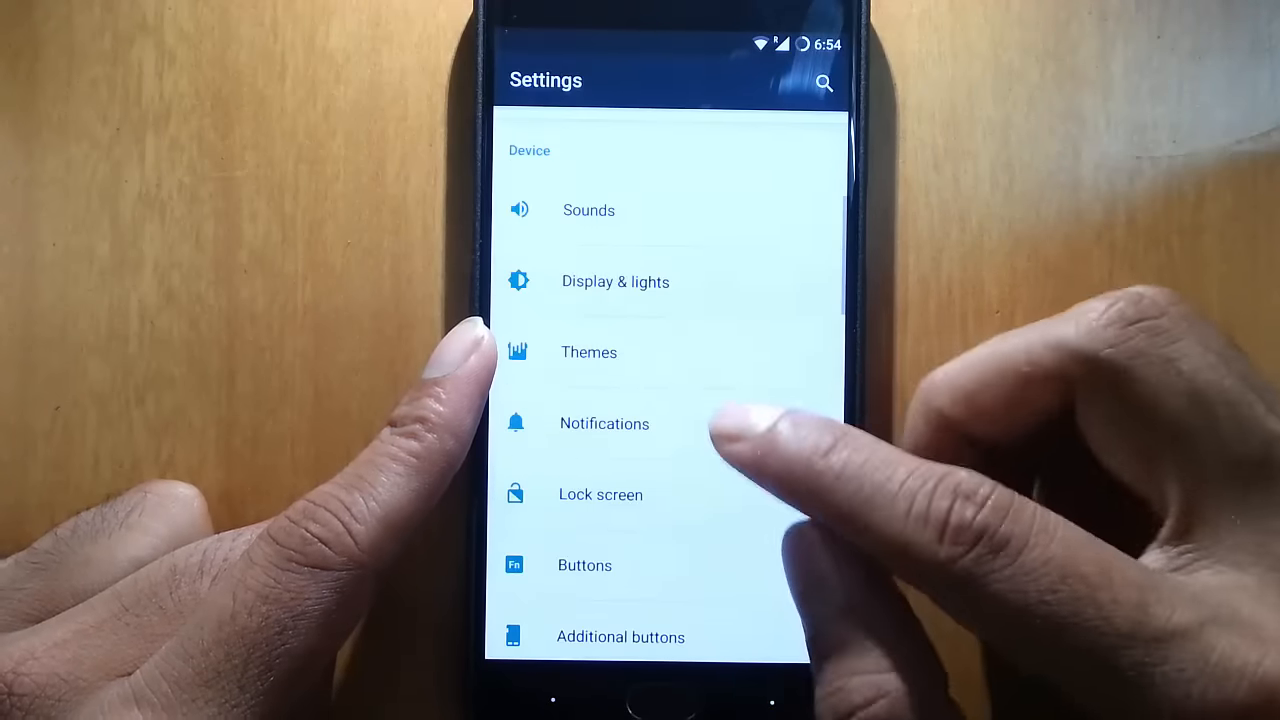
Browse the Lock screen settings and toggle the music visualizer, then return to the main Settings list.
left_click(600, 494)
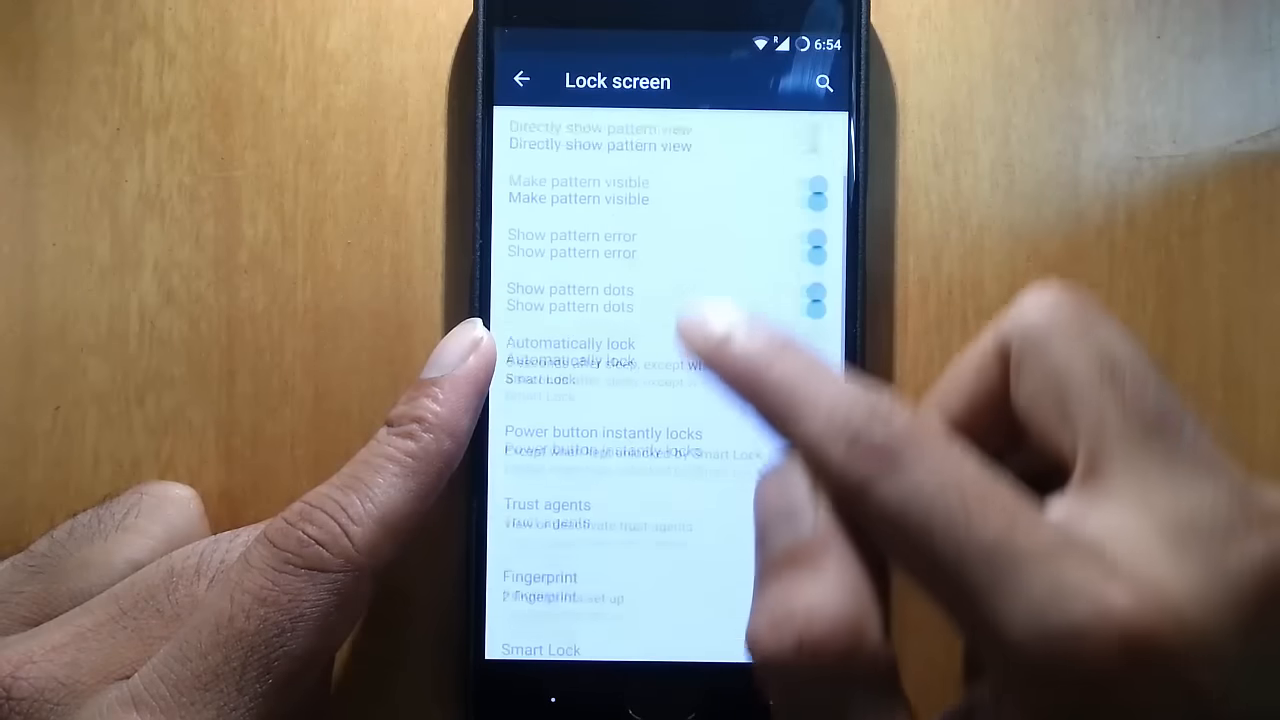
scroll("down", 3)
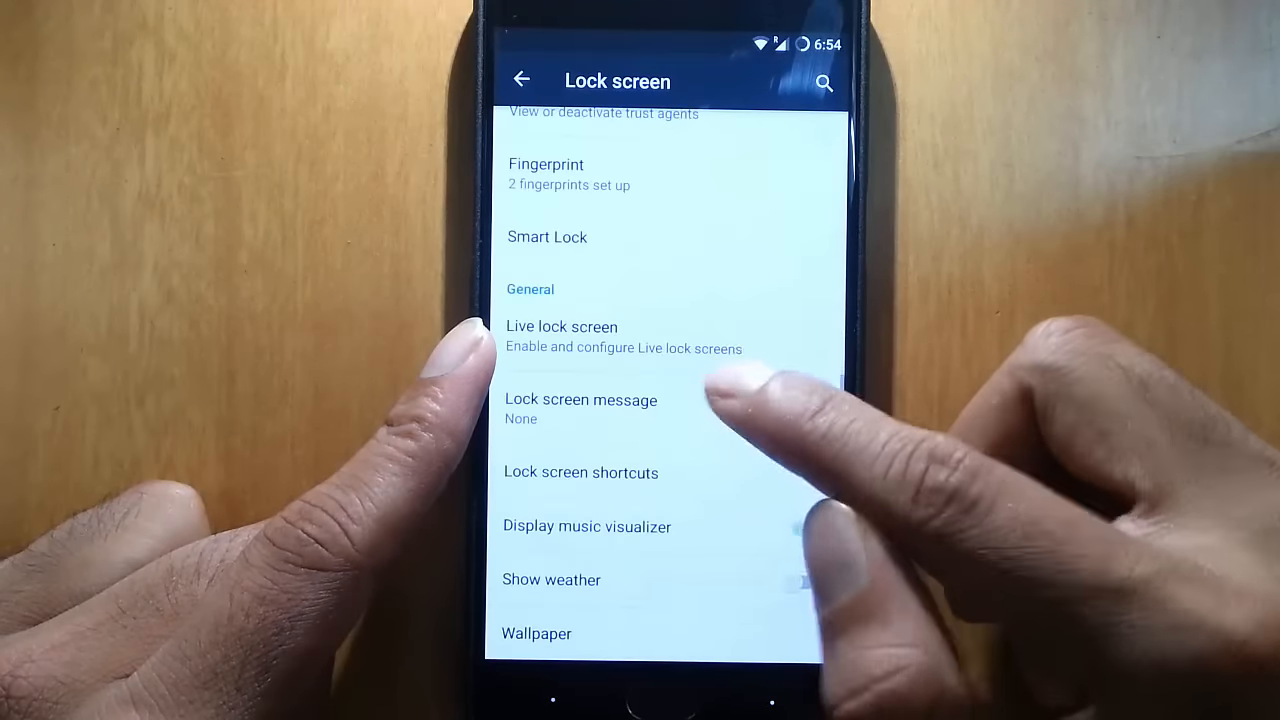
left_click(808, 528)
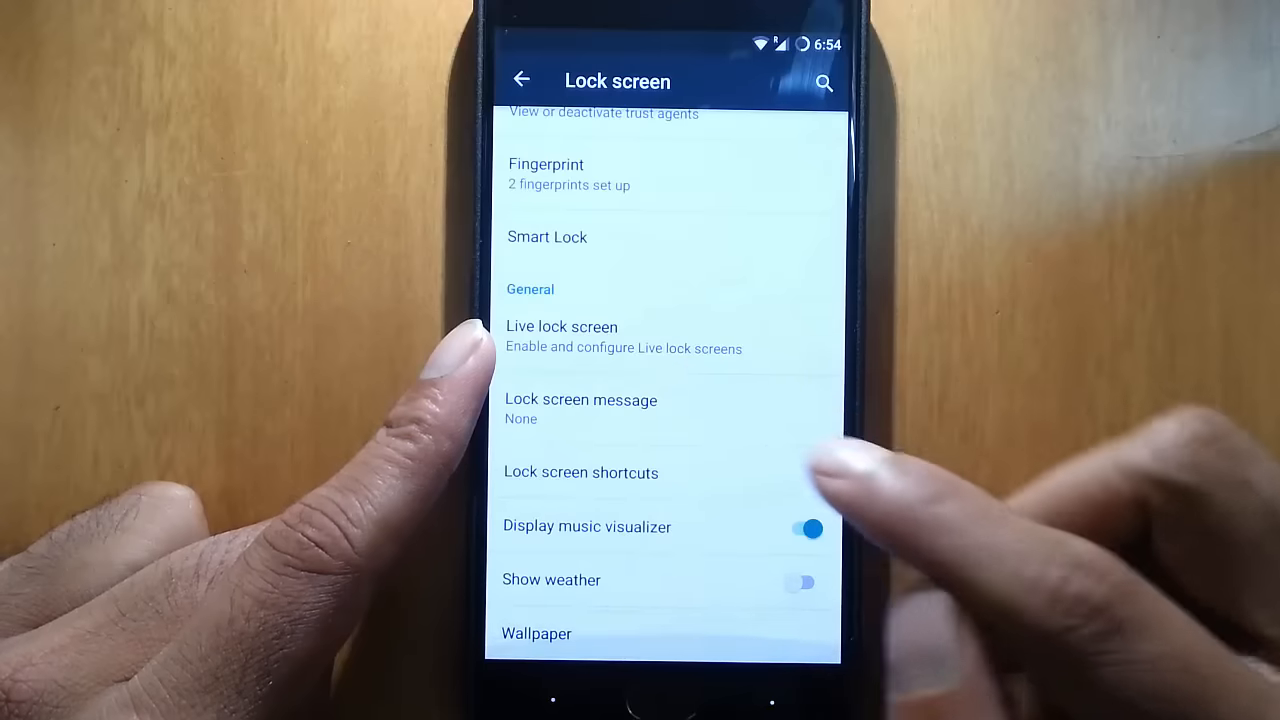
left_click(804, 528)
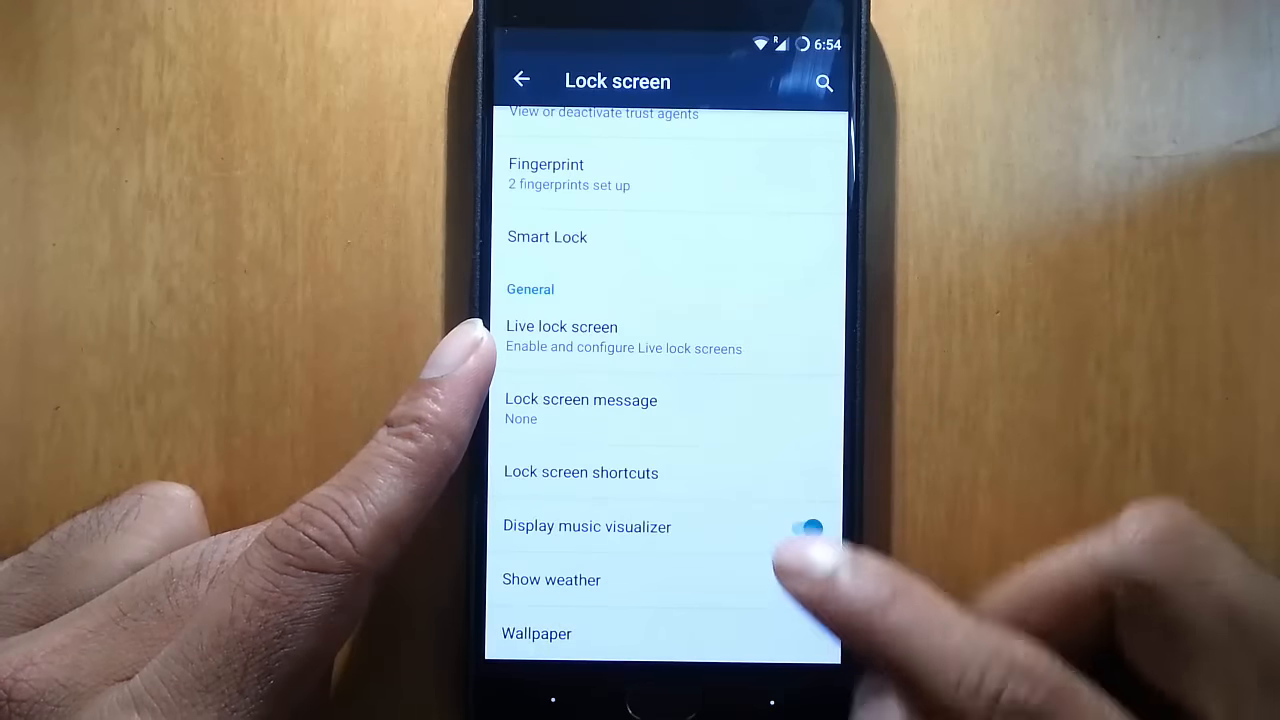
left_click(808, 526)
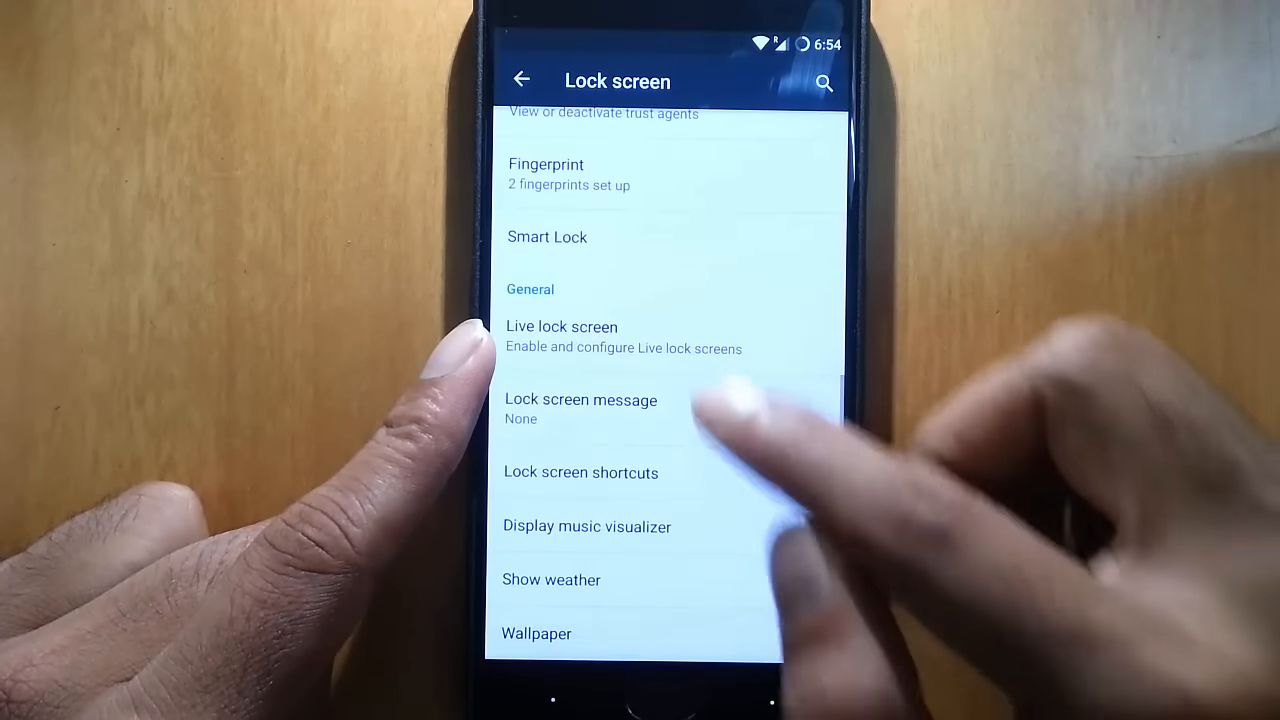
scroll("down", 3)
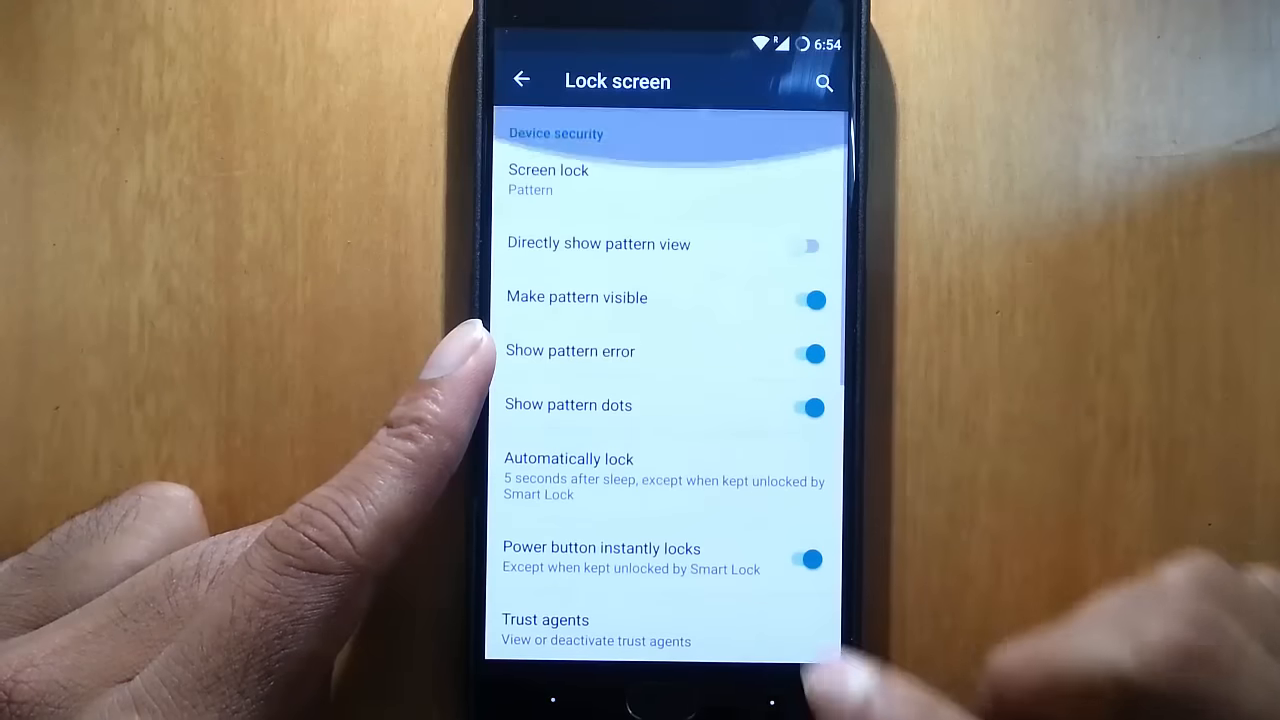
left_click(520, 80)
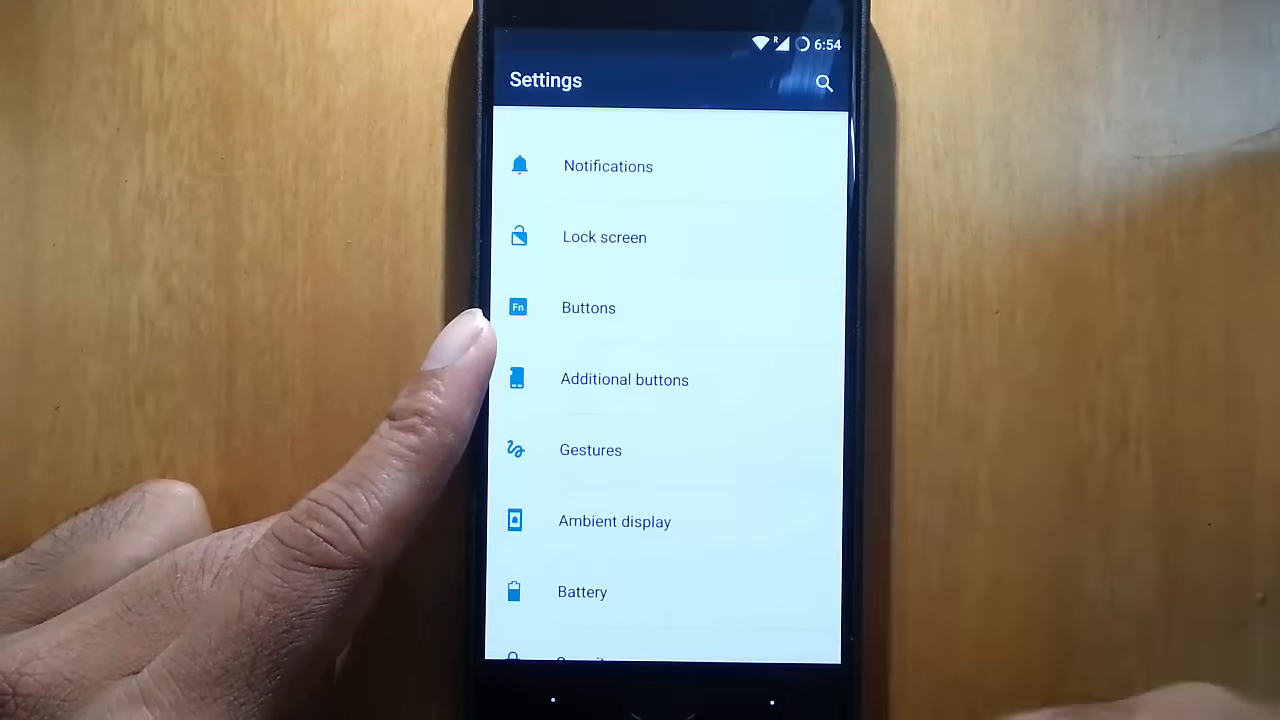
Enable 'Press power button twice for camera' in Buttons settings and bring up Additional buttons.
left_click(588, 308)
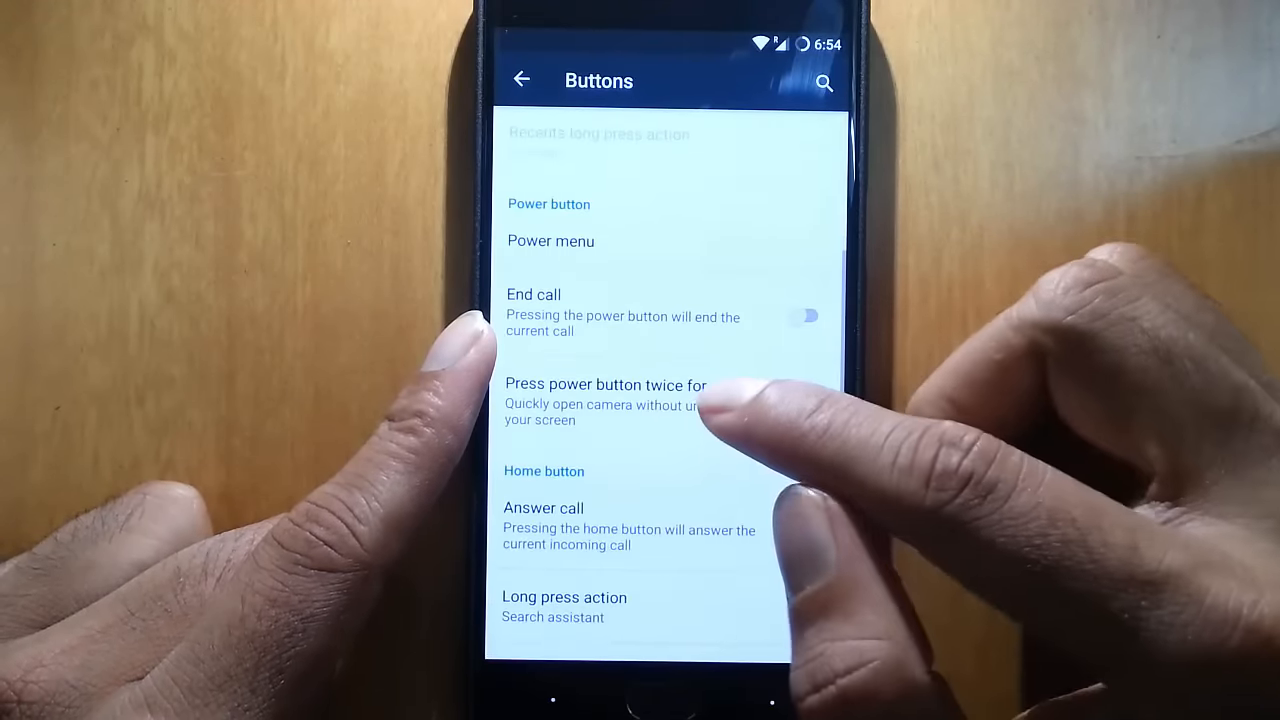
left_click(550, 240)
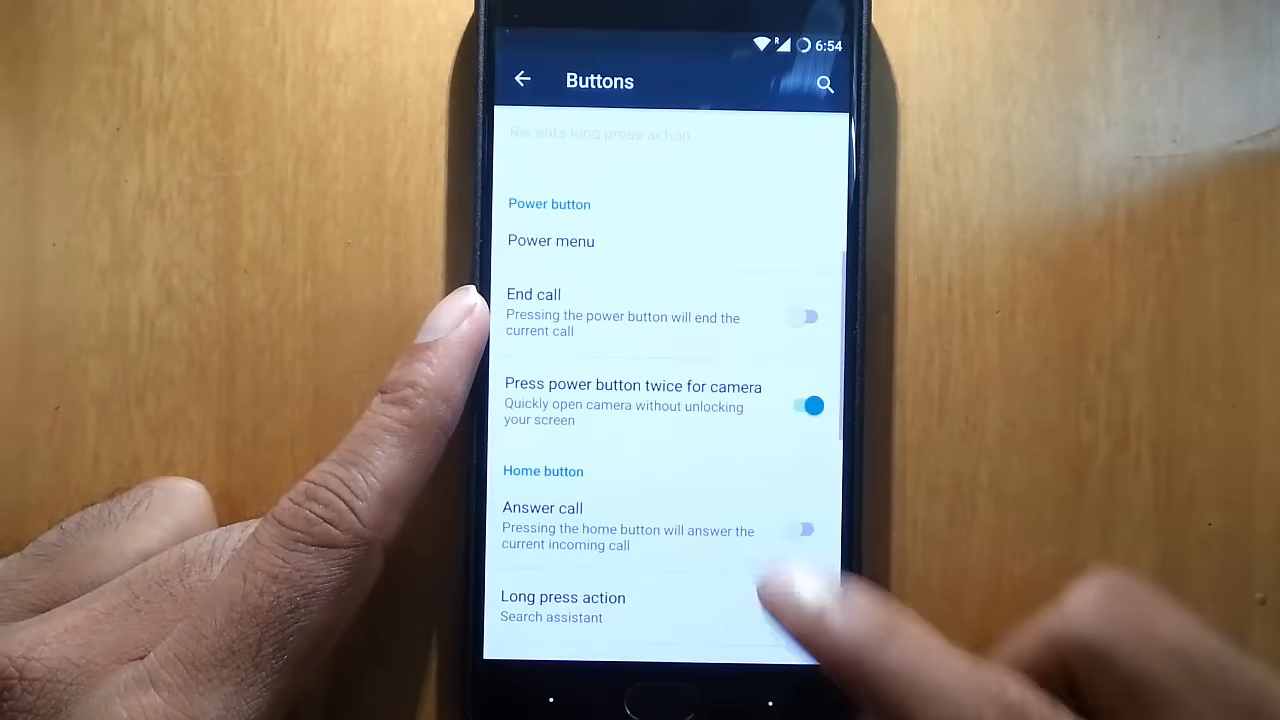
scroll("down", 3)
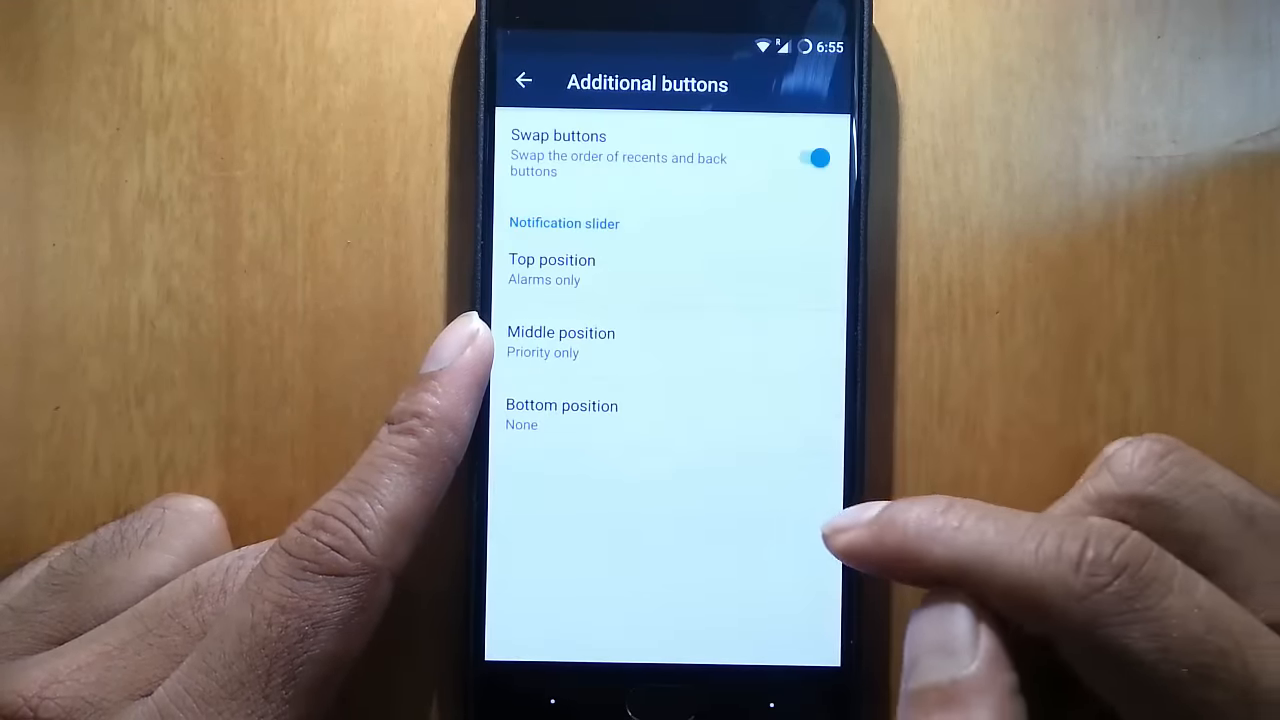
Toggle Swap buttons off and back on, view the Gestures page, then return to the main Settings list.
left_click(816, 156)
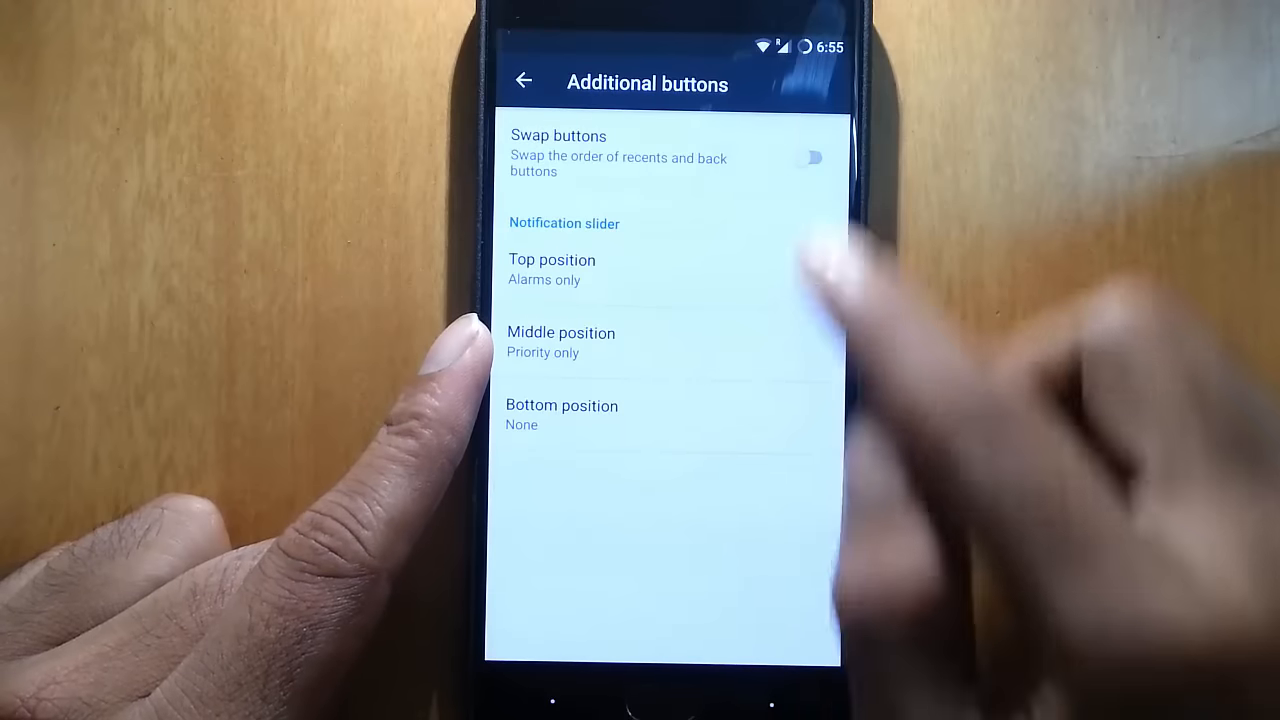
left_click(812, 156)
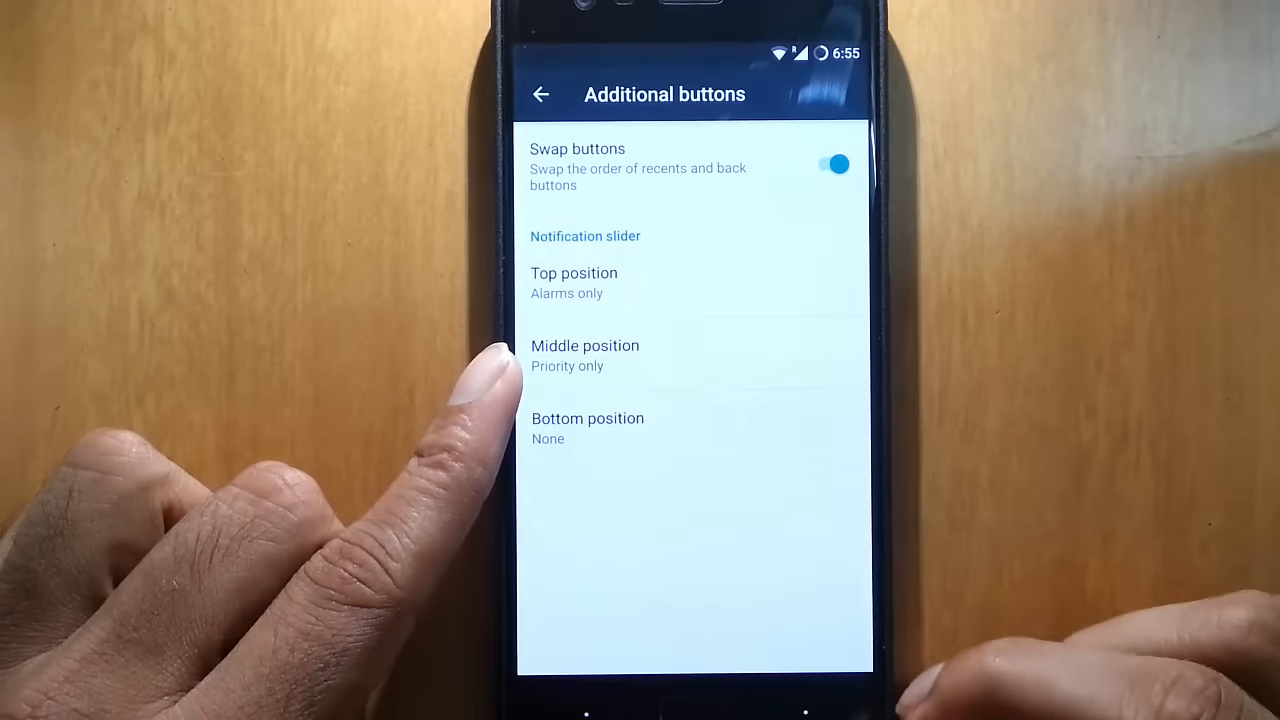
left_click(540, 94)
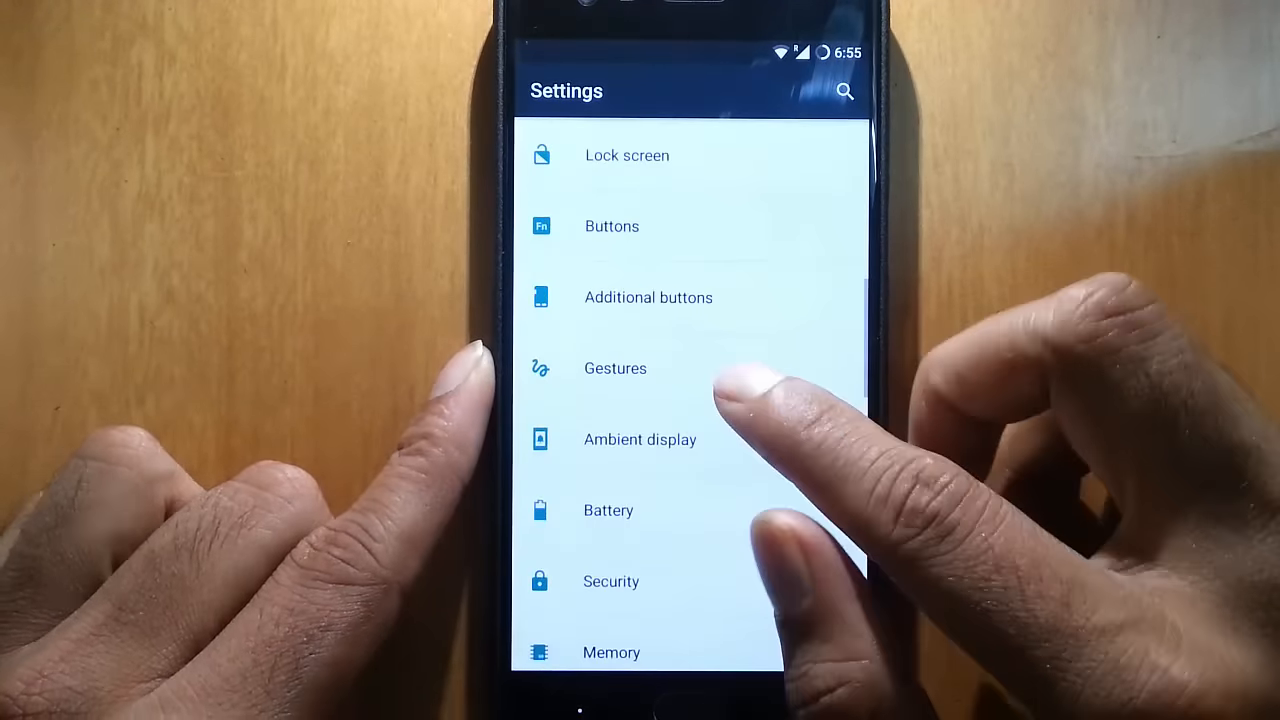
left_click(616, 368)
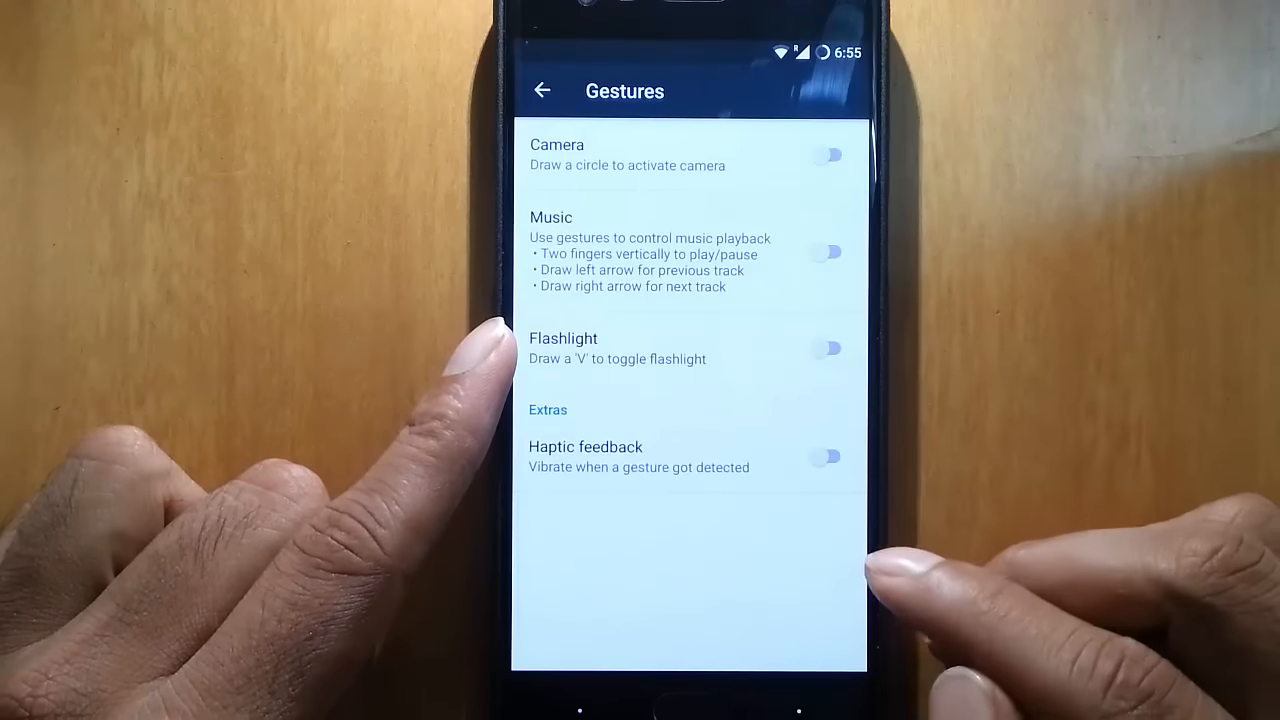
mouse_move(900, 600)
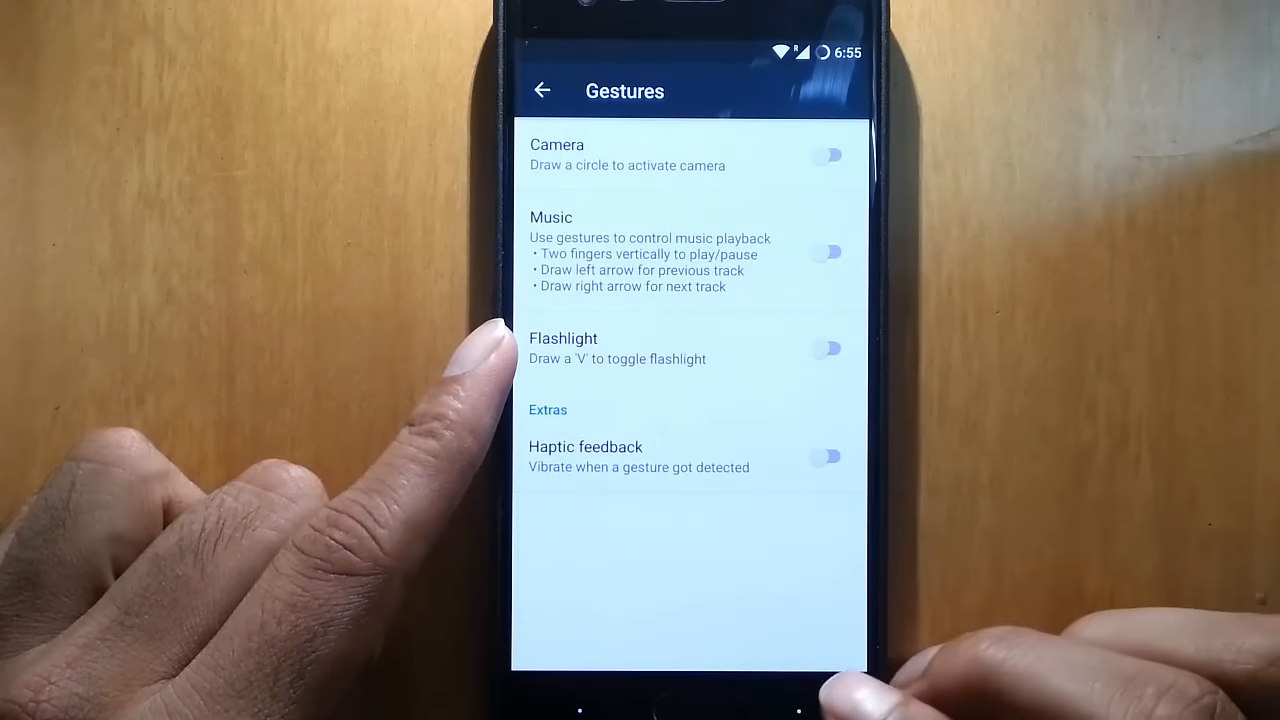
left_click(542, 90)
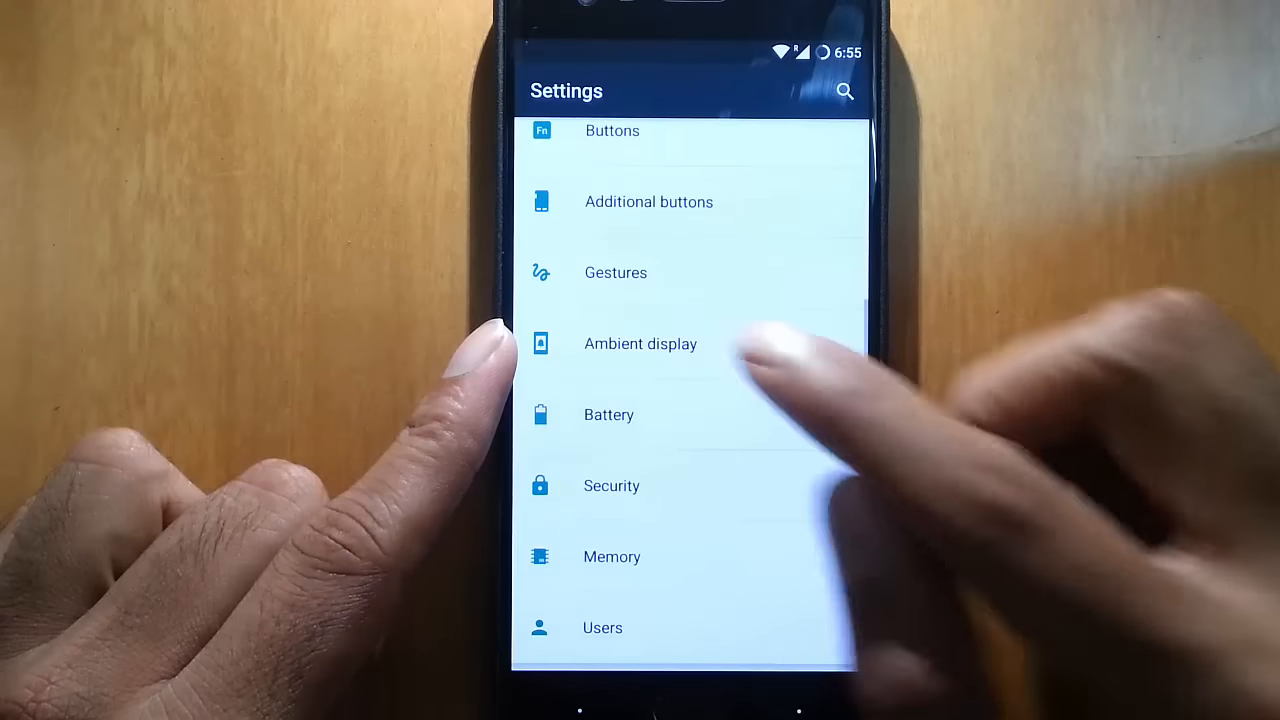
Switch Ambient display off on its settings page and return to the main Settings list.
left_click(640, 344)
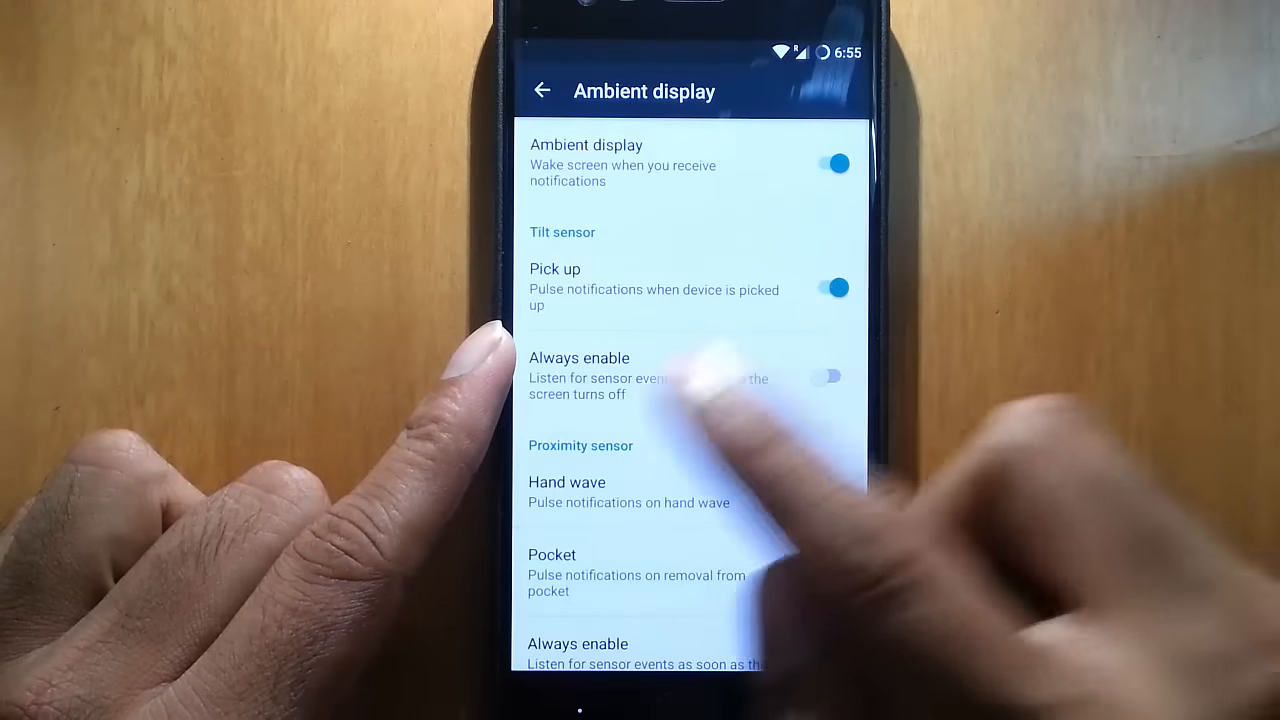
left_click(832, 492)
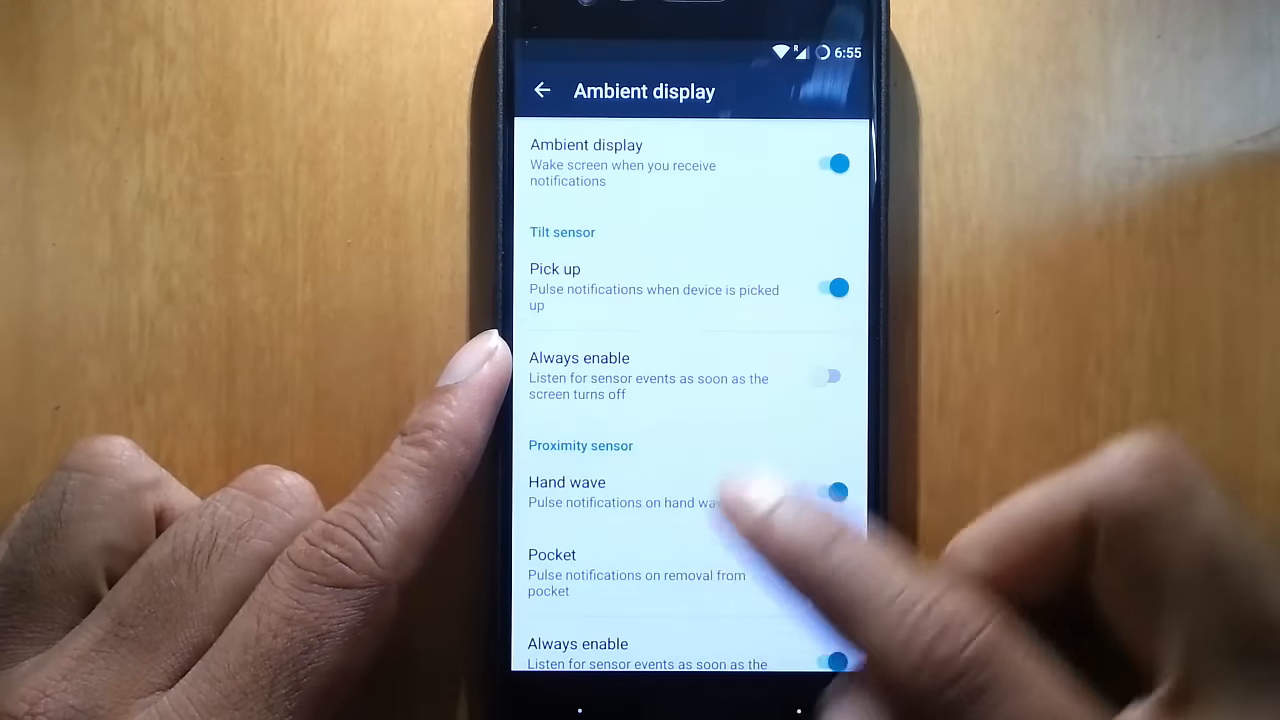
scroll("down", 3)
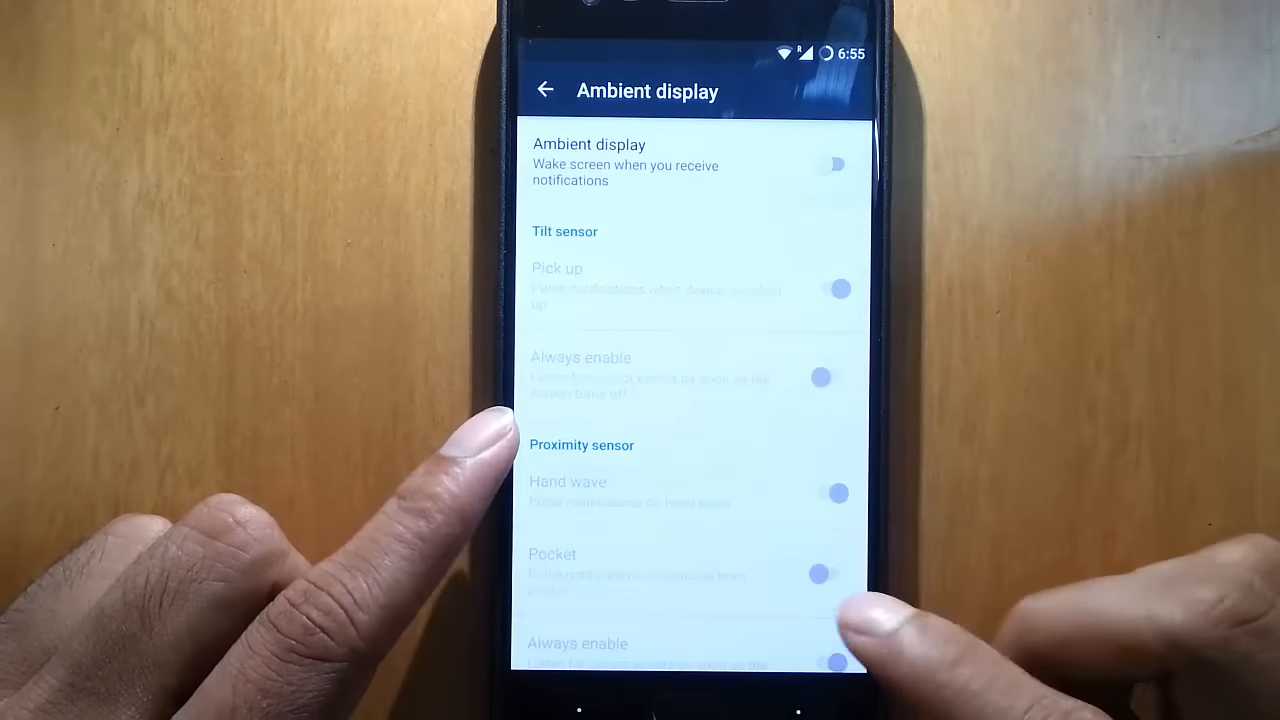
left_click(544, 90)
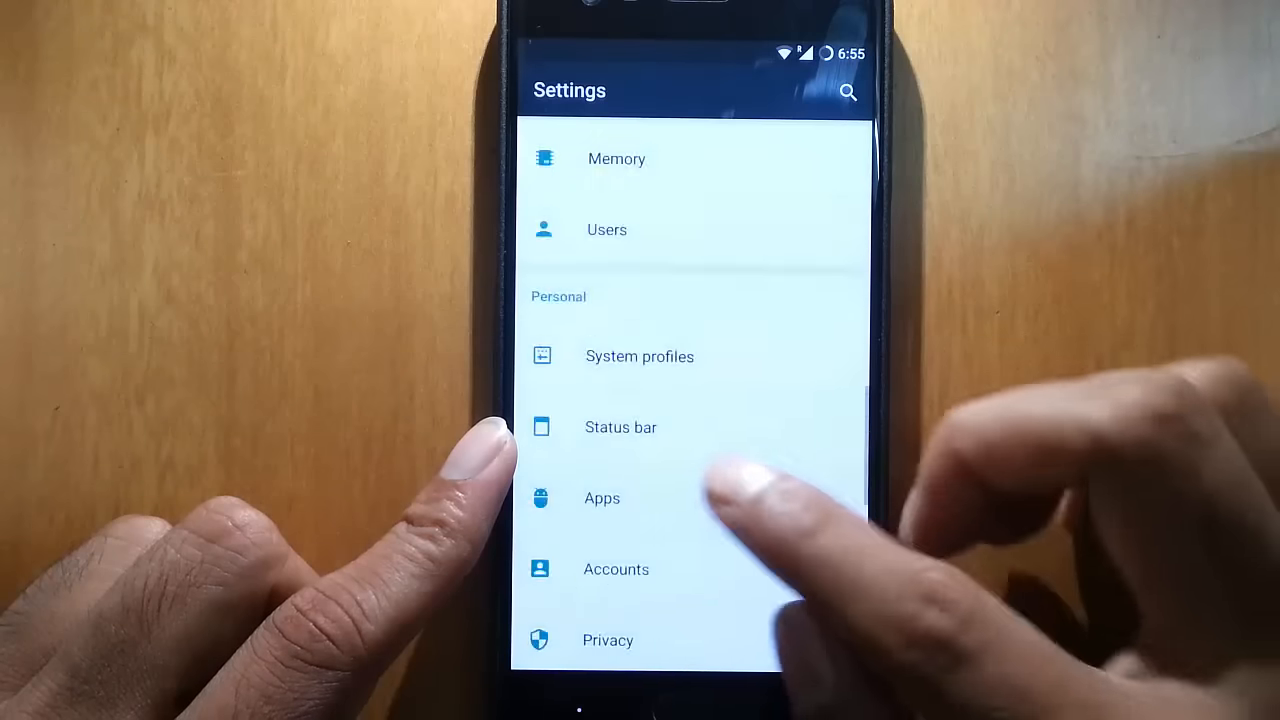
Set the status bar battery status style to Text.
left_click(620, 428)
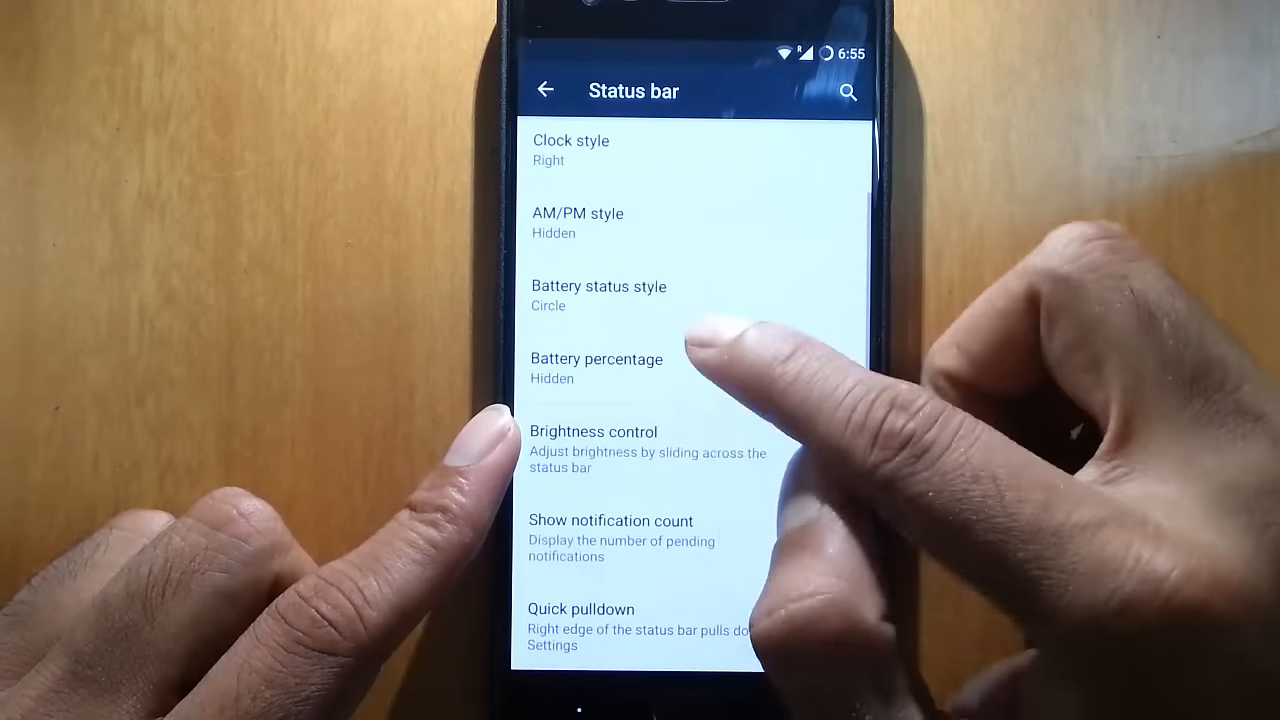
left_click(598, 286)
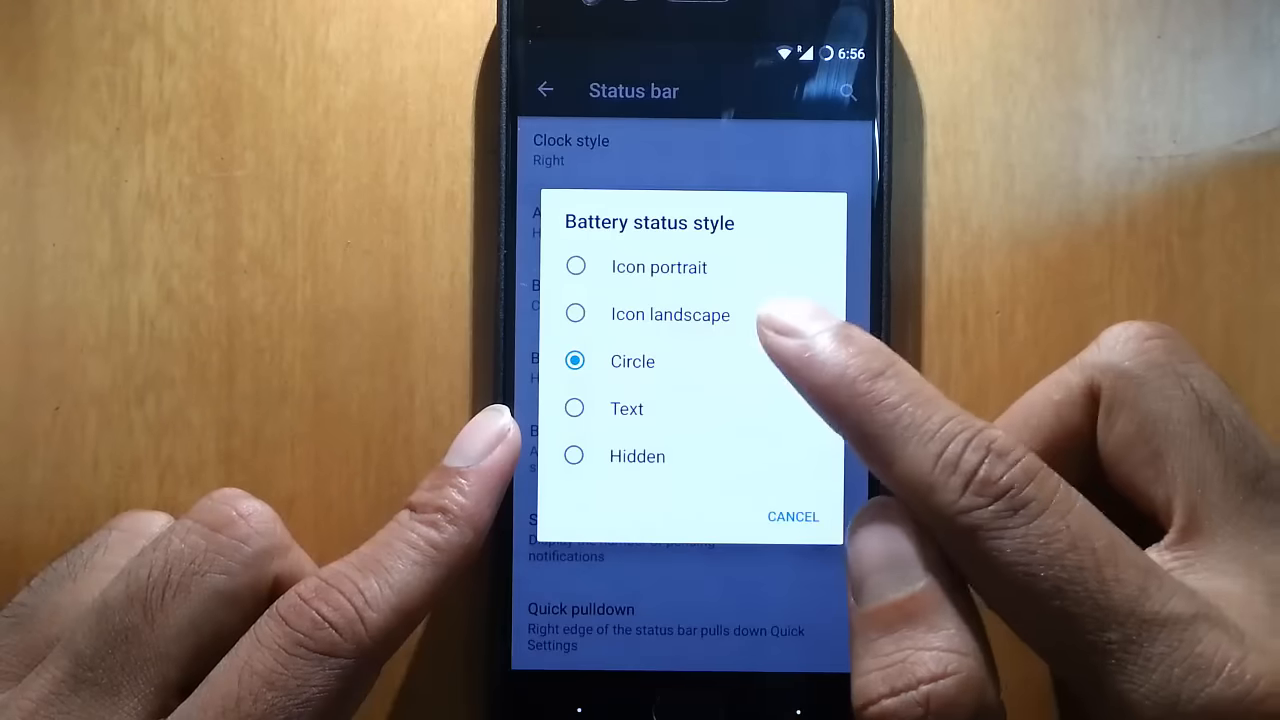
left_click(626, 408)
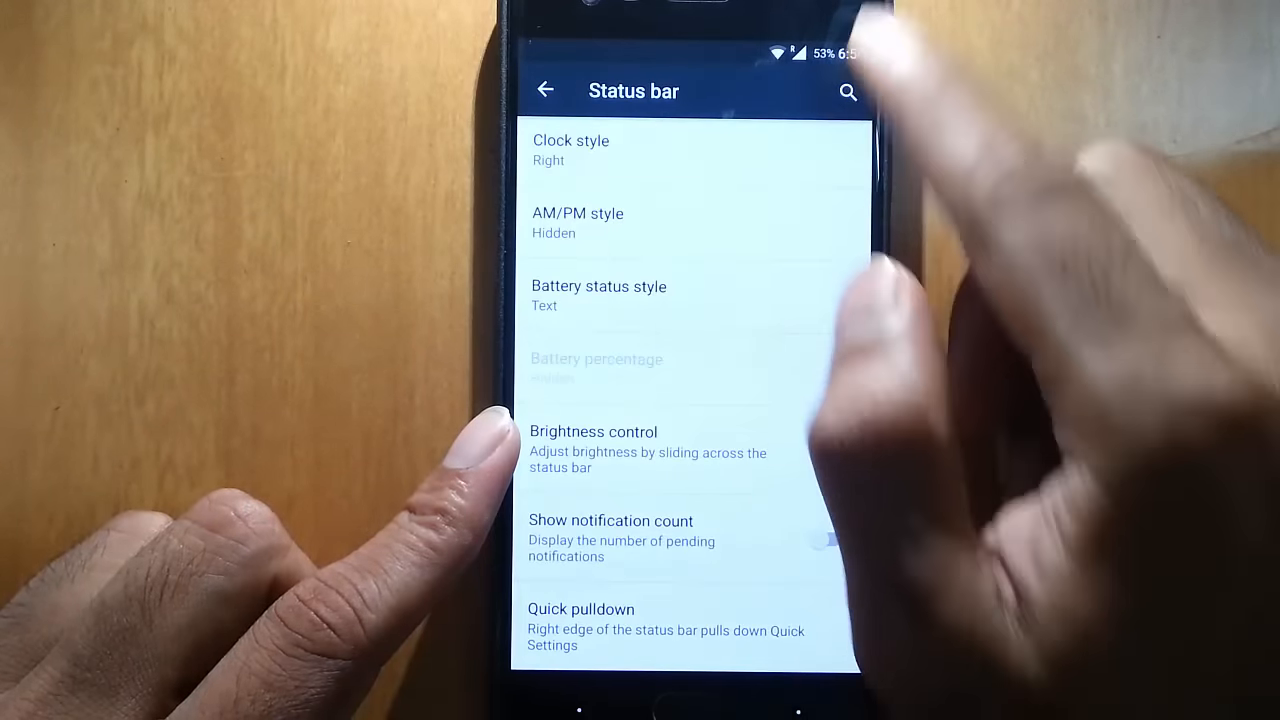
Check the battery percentage via the quick settings pull-down and return to the home screen.
left_click(824, 452)
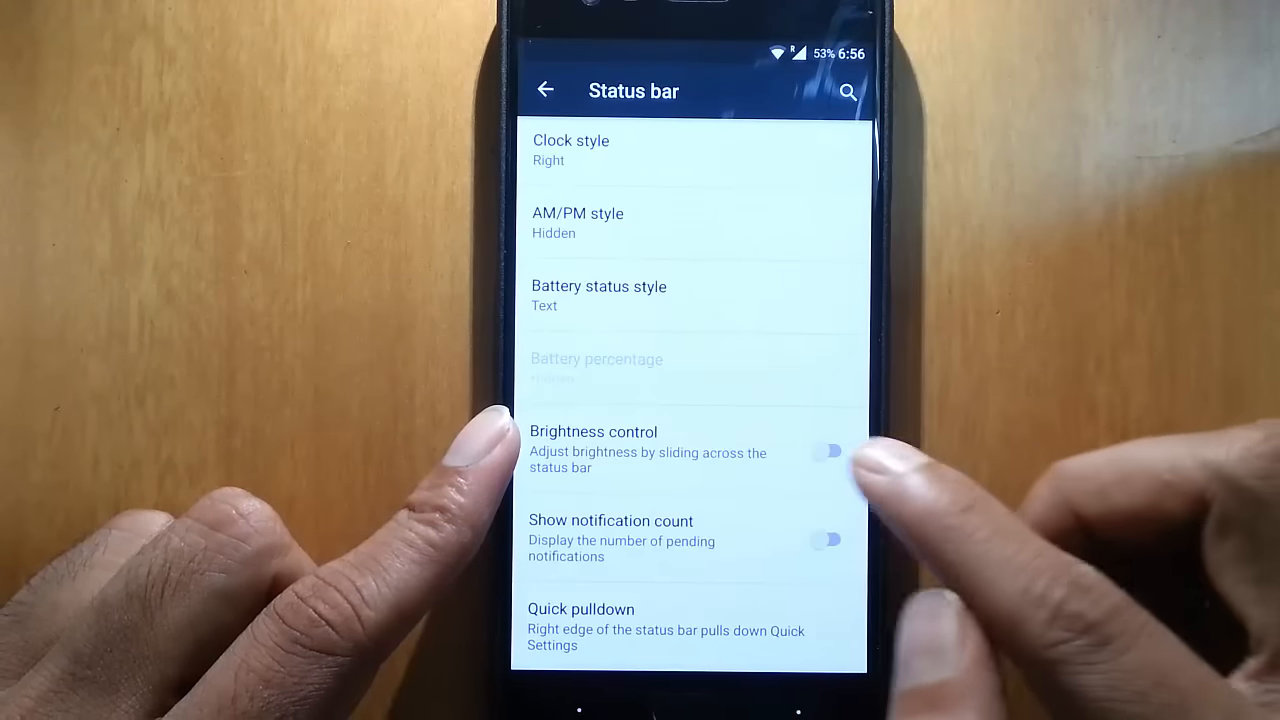
scroll("down", 3)
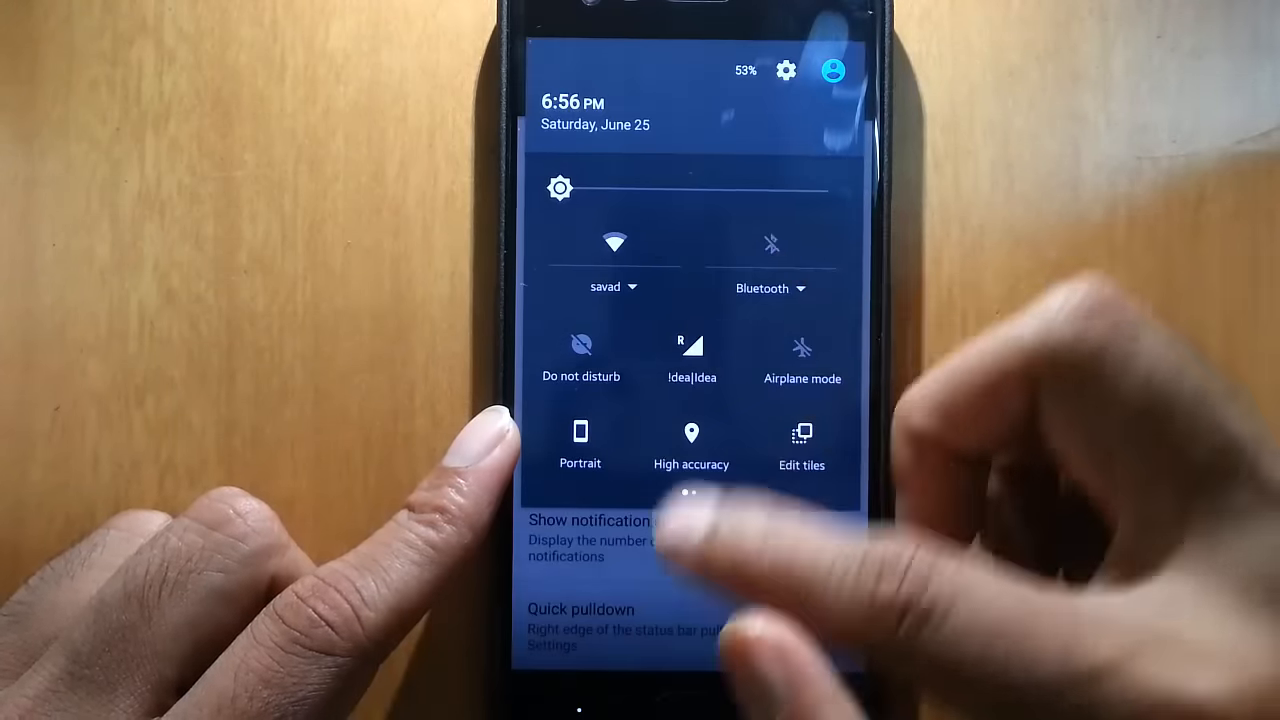
left_click(590, 530)
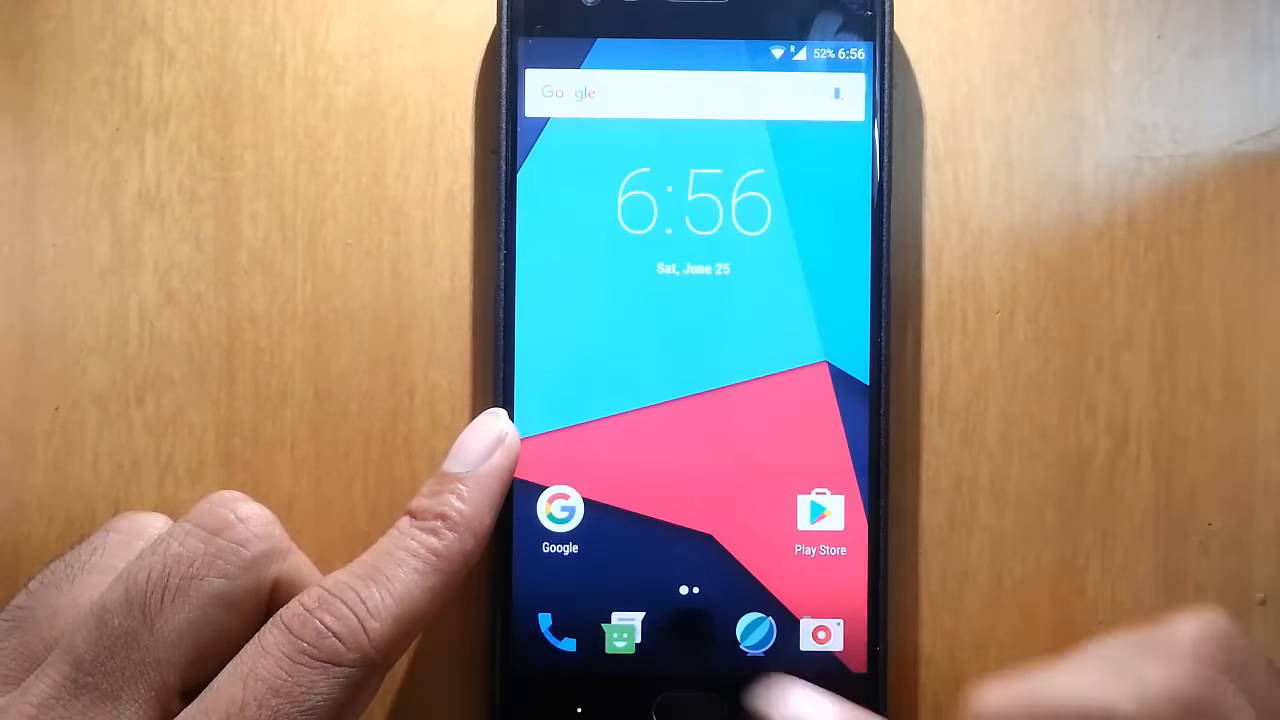
Launch Camera, accept the Remember photo locations prompt, and scroll through its settings list.
left_click(556, 634)
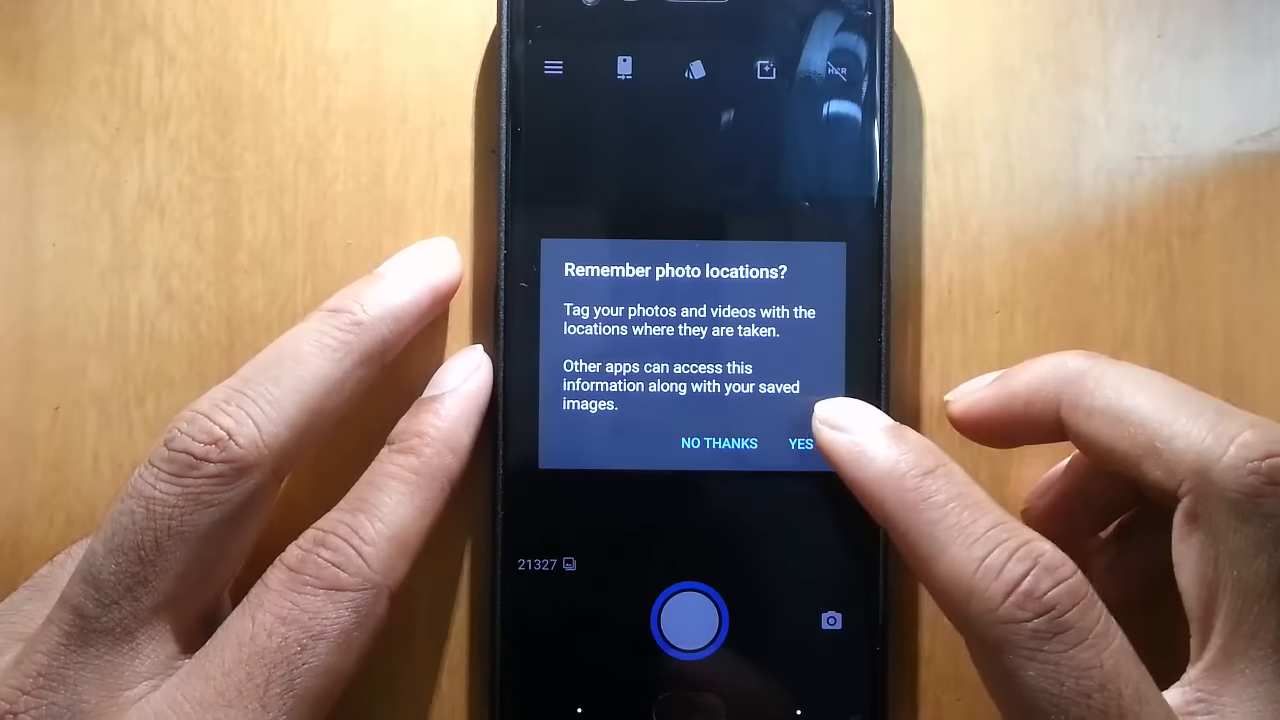
left_click(800, 444)
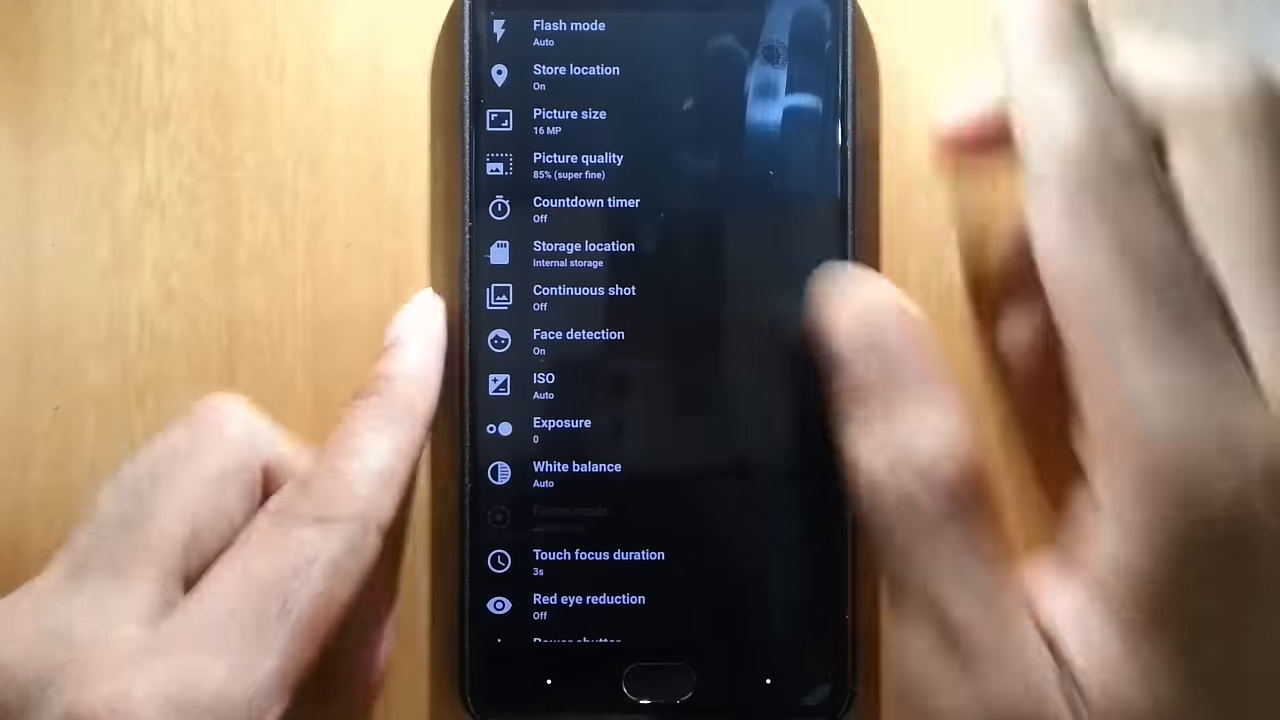
scroll("down", 3)
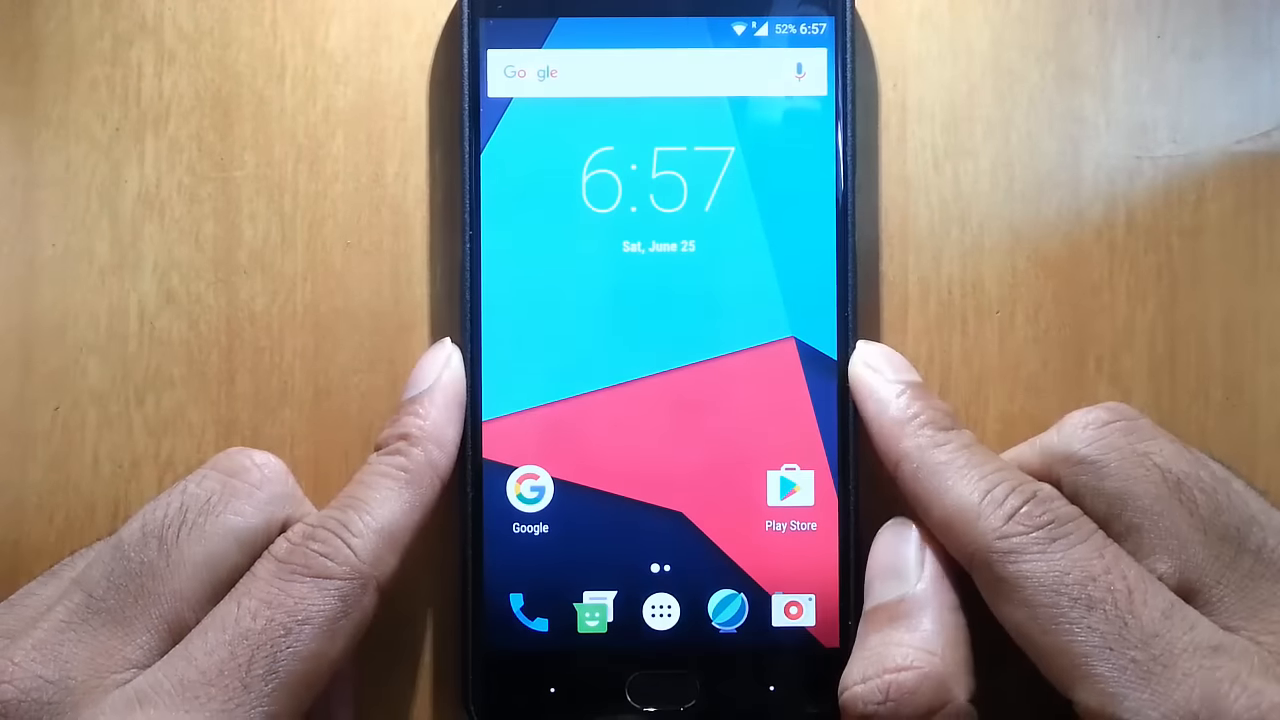
From the app drawer, launch File Manager and dismiss its file access permission prompt.
left_click(660, 612)
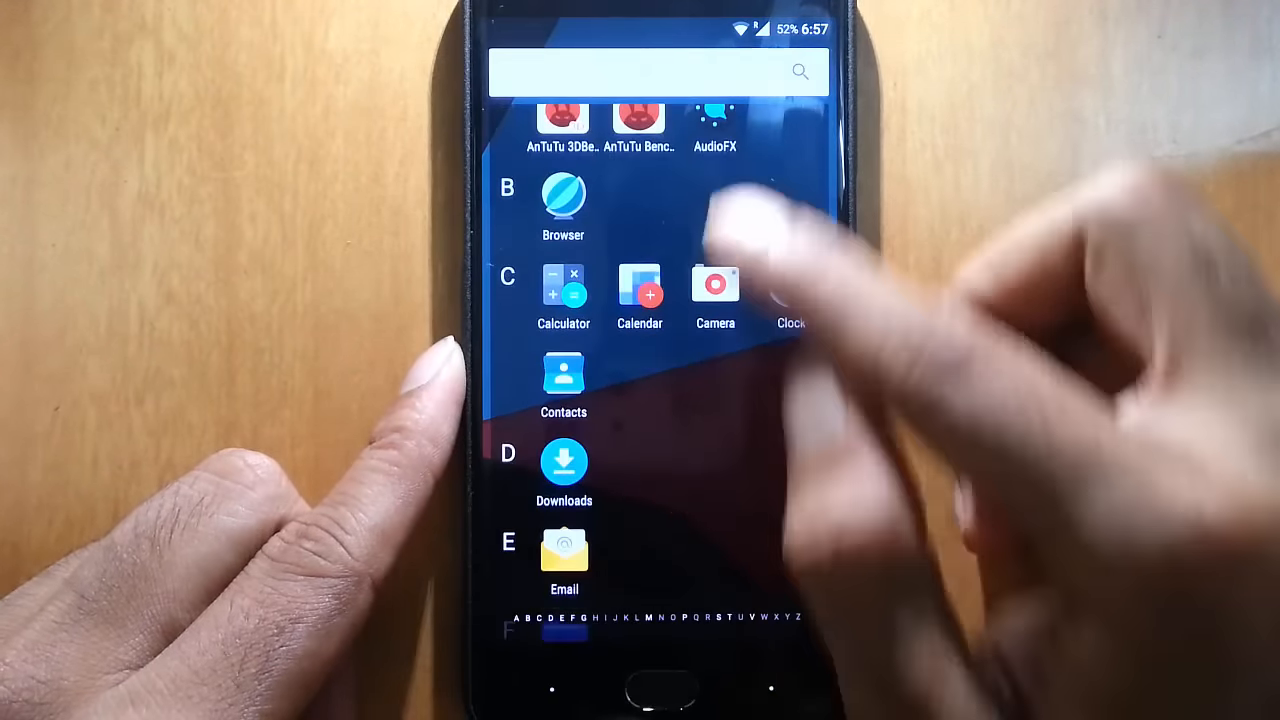
scroll("down", 3)
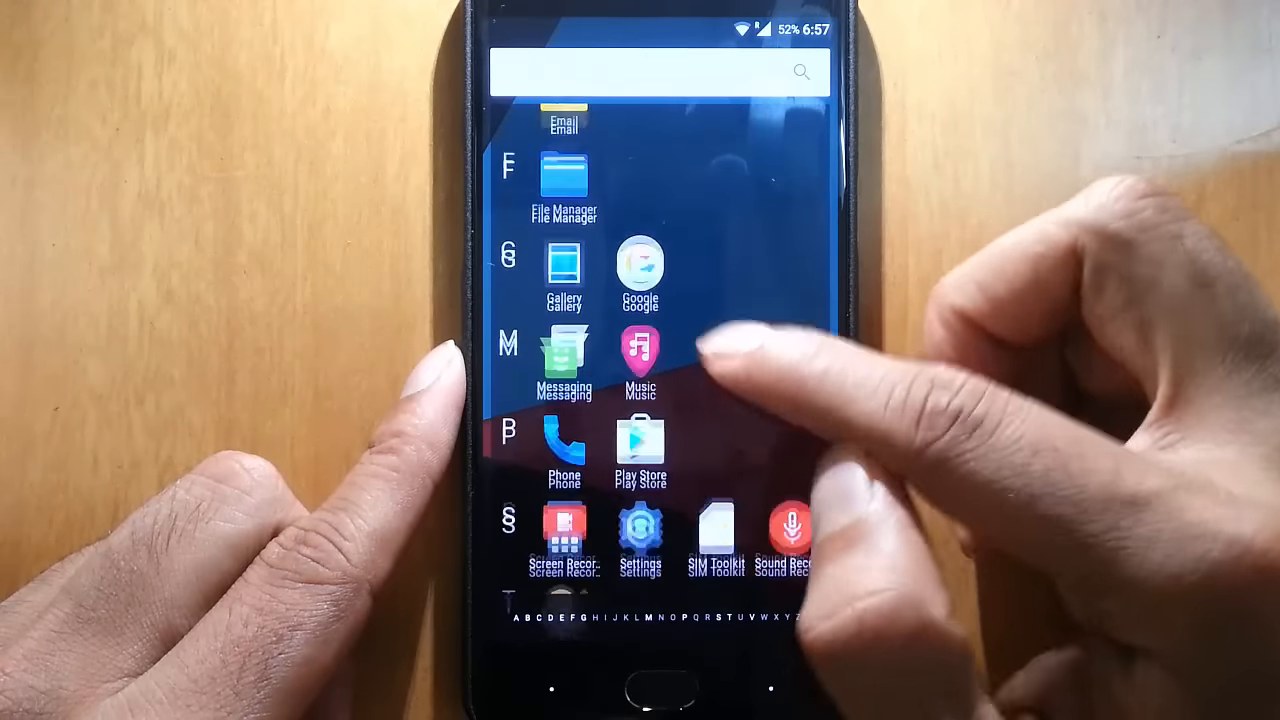
left_click(564, 176)
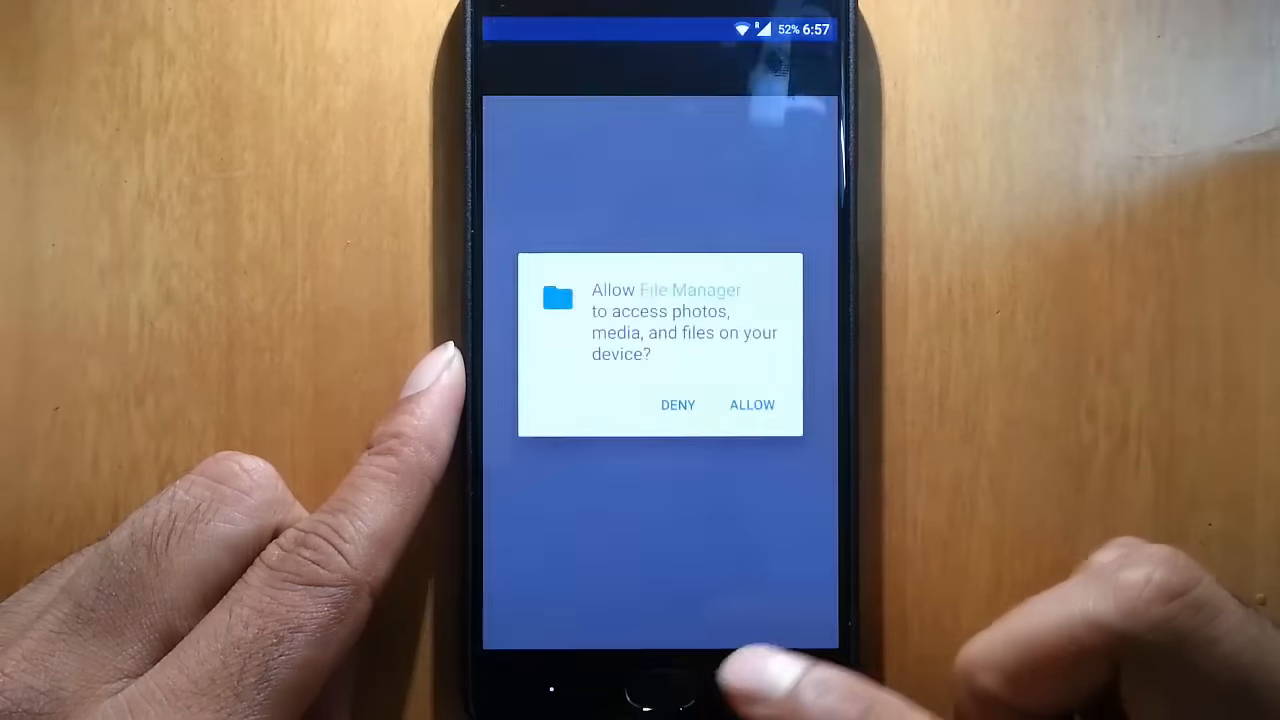
left_click(752, 404)
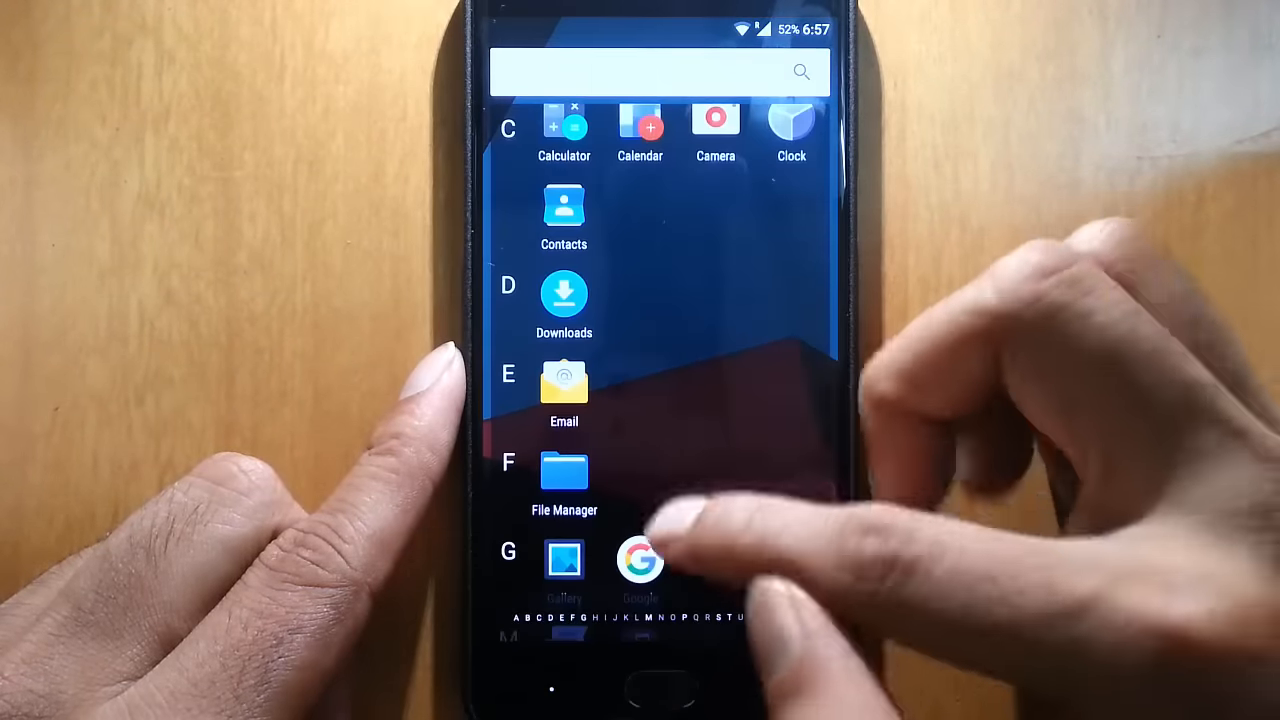
left_click(564, 558)
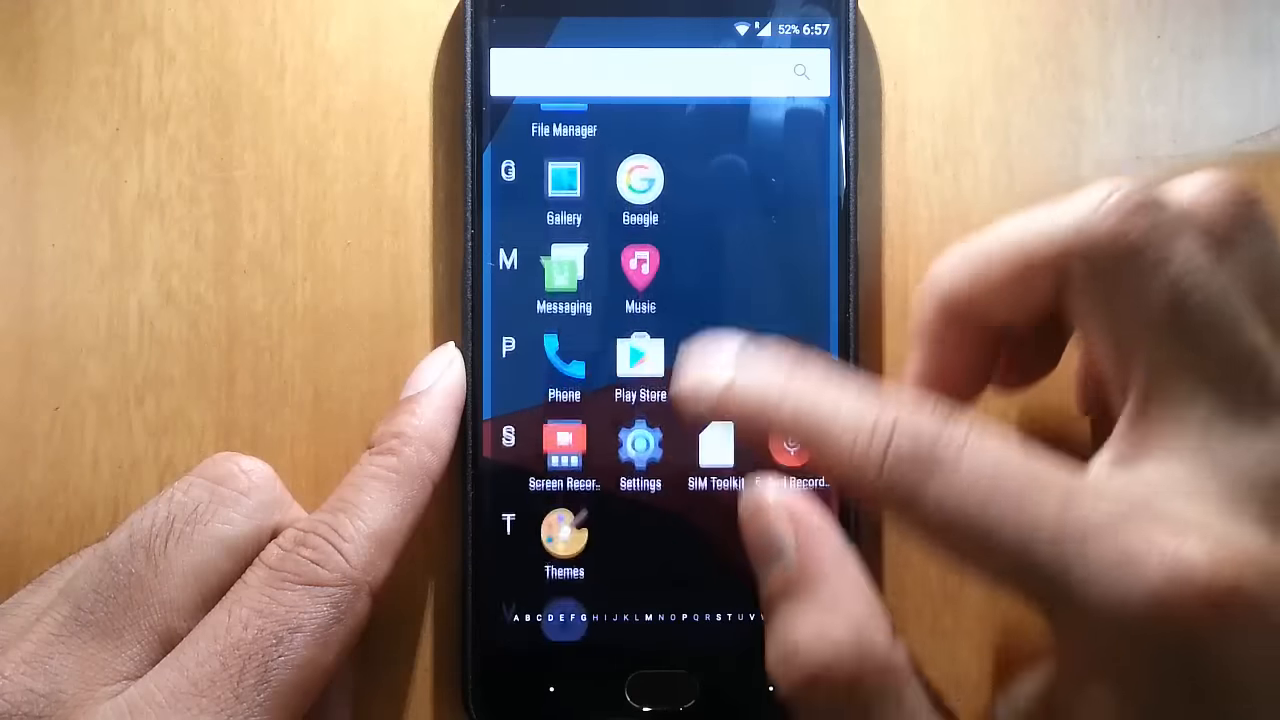
Launch Music, leave its empty library, then start the Camera viewfinder.
left_click(640, 268)
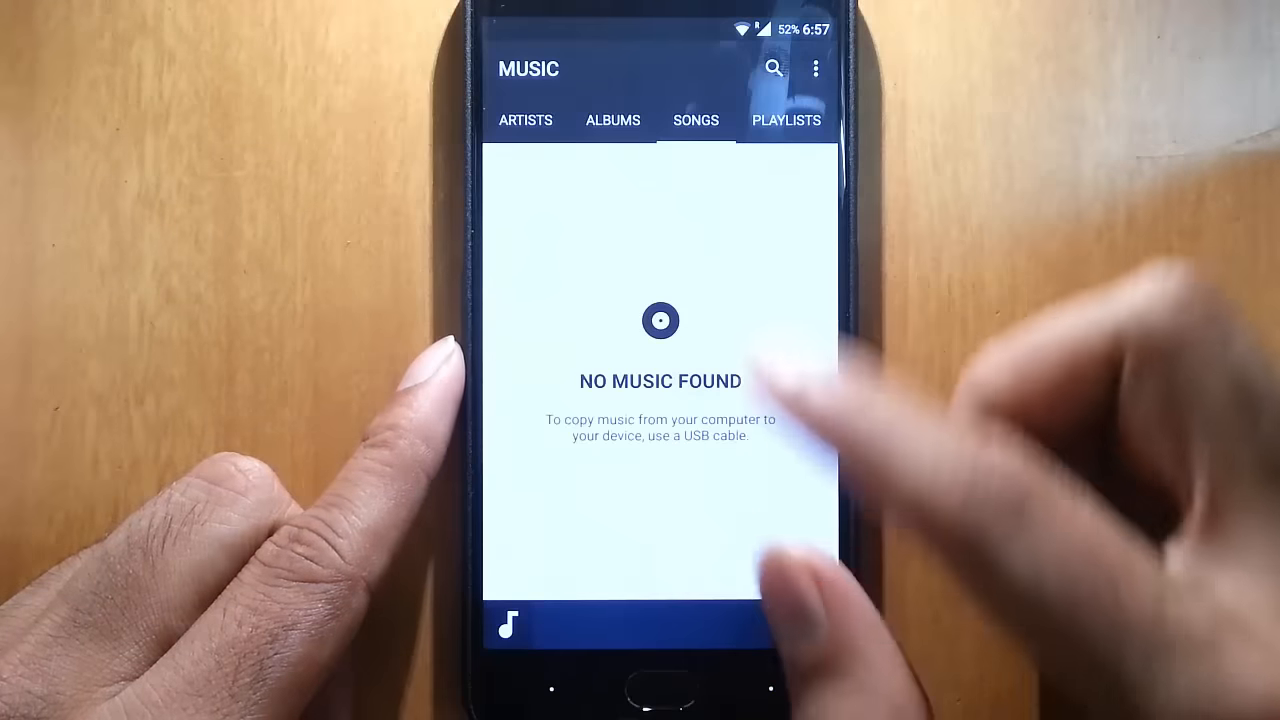
left_click(786, 120)
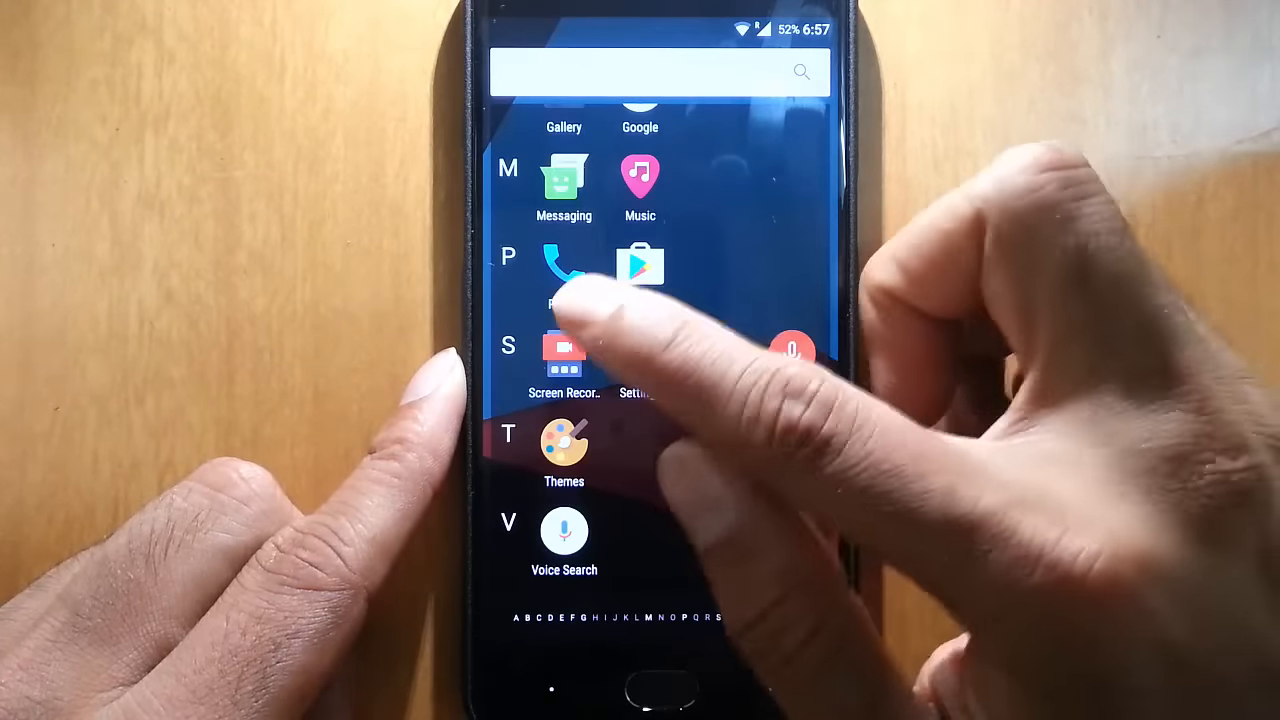
left_click(564, 356)
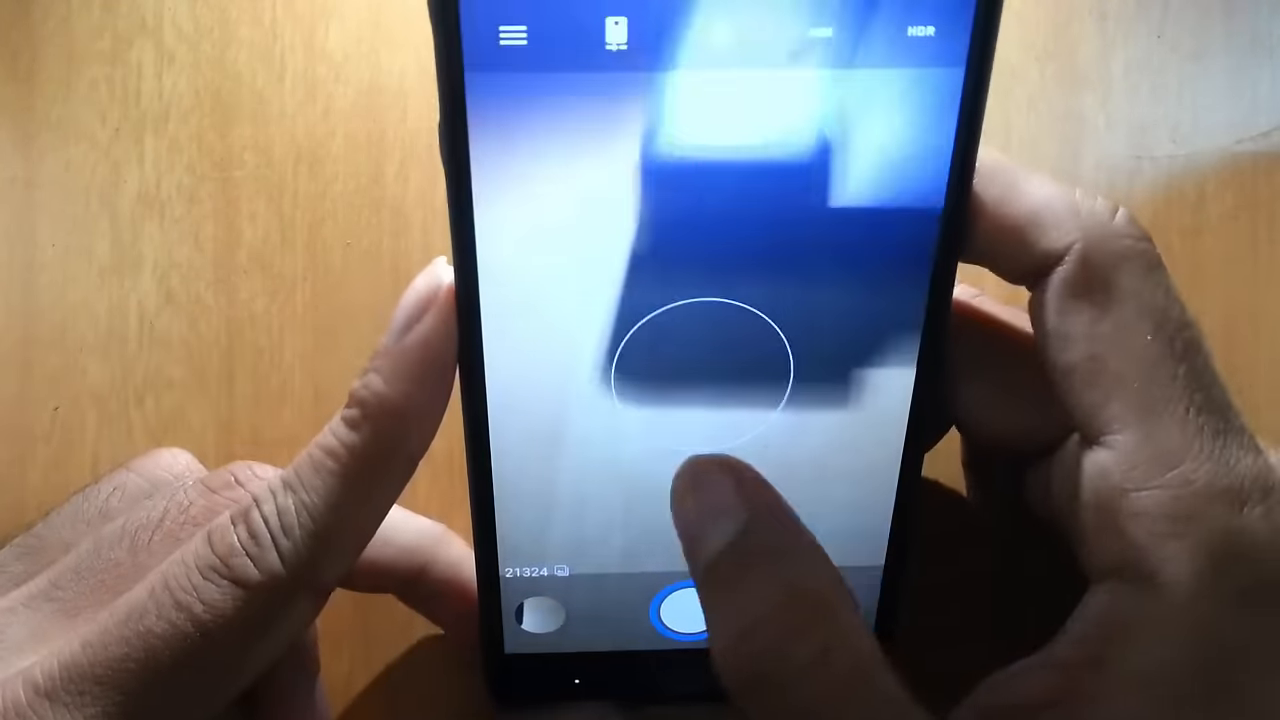
Take a shot in Camera, then bring up the alphabetical app drawer from the home screen.
left_click(684, 604)
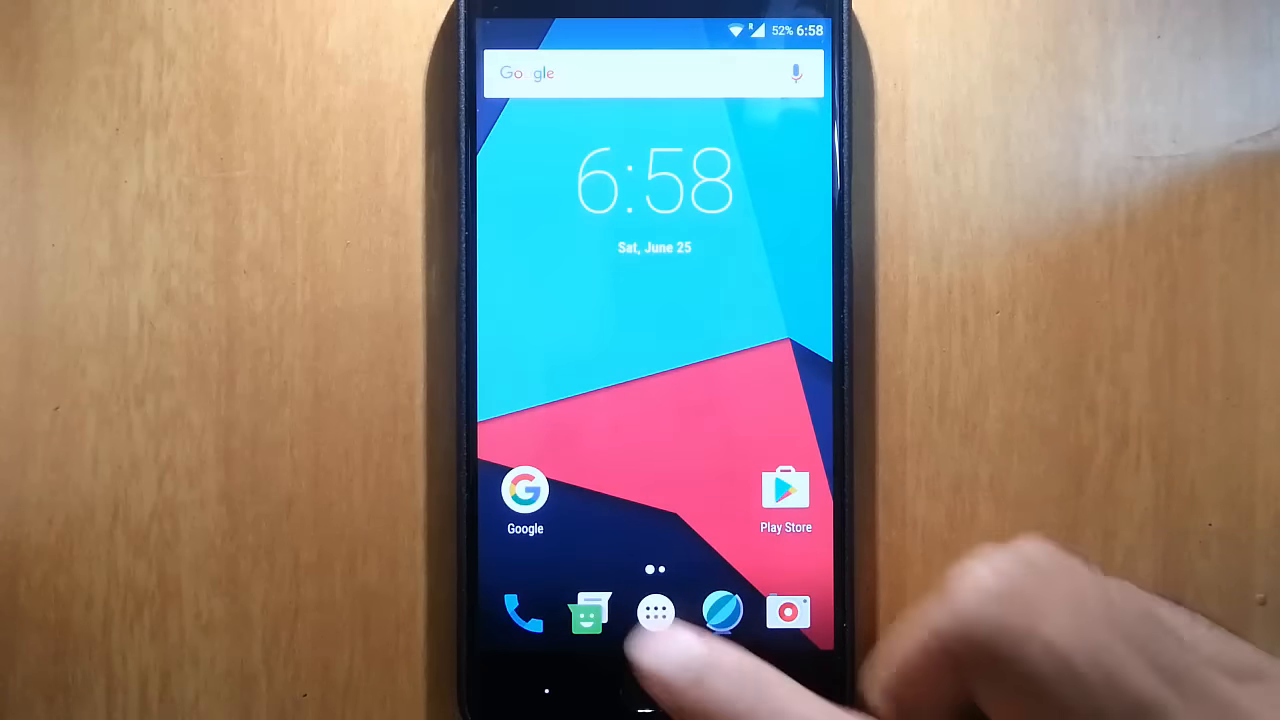
left_click(656, 612)
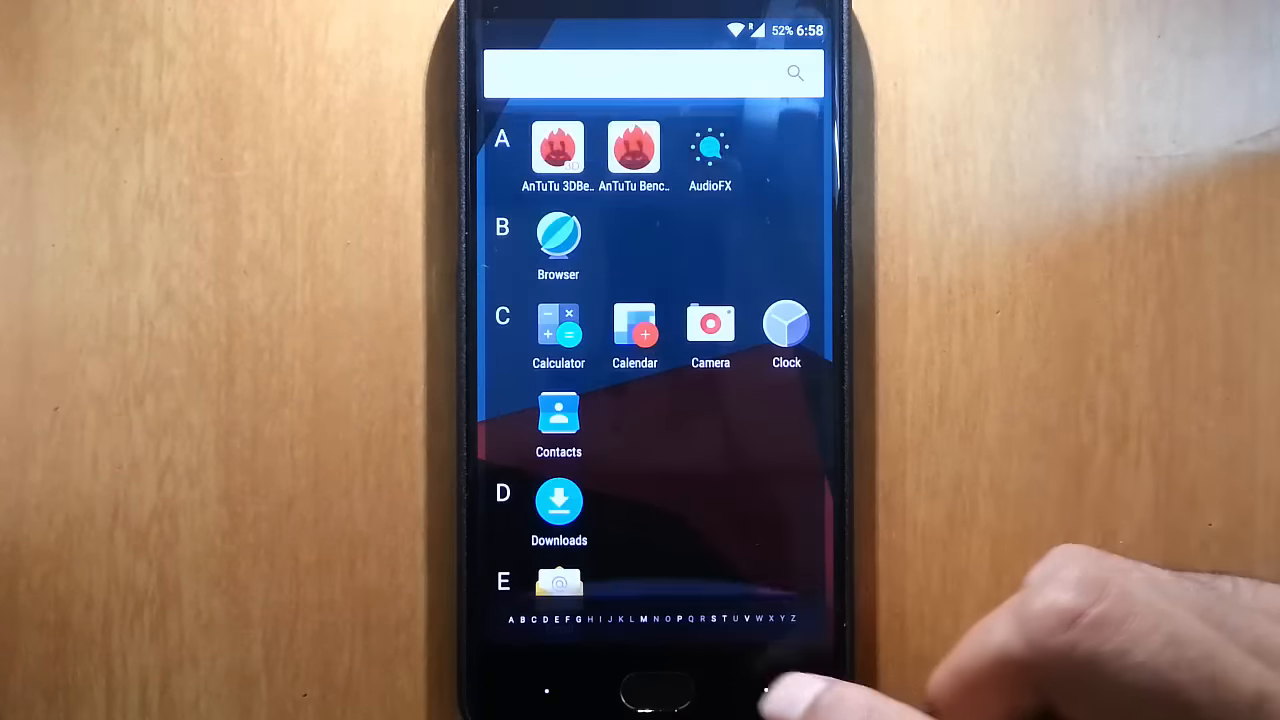